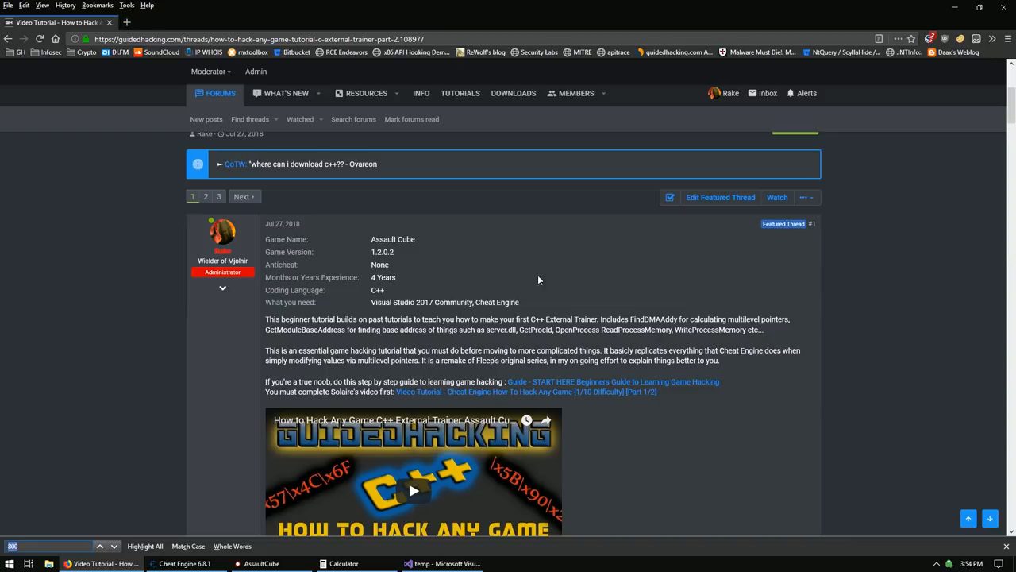
# Scroll the Assault Cube trainer thread, then switch to Cheat Engine and the game.
pyautogui.scroll(-3)
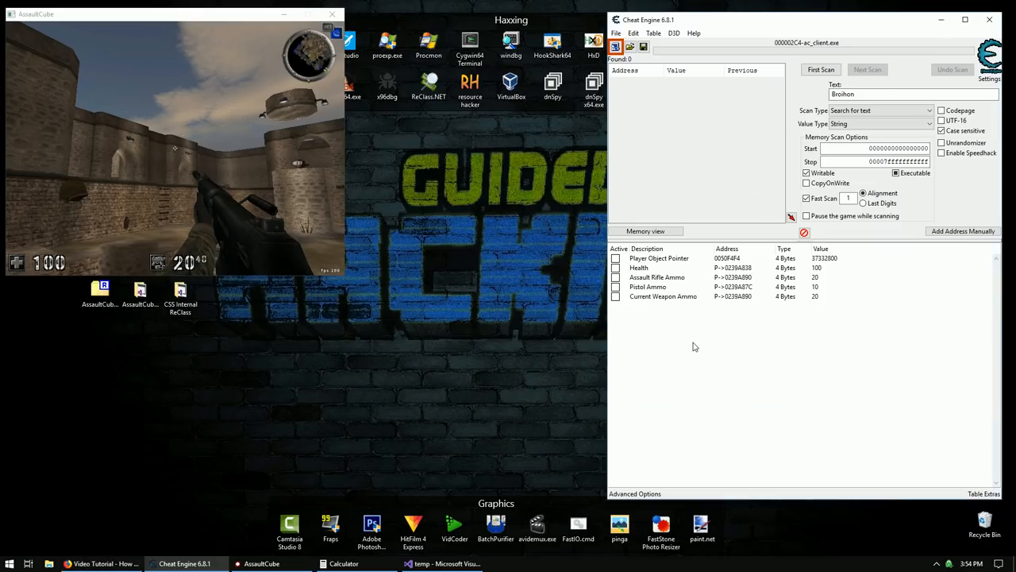
# Run a text scan for 'Rake' and browse the 20 matching addresses.
pyautogui.click(649, 287)
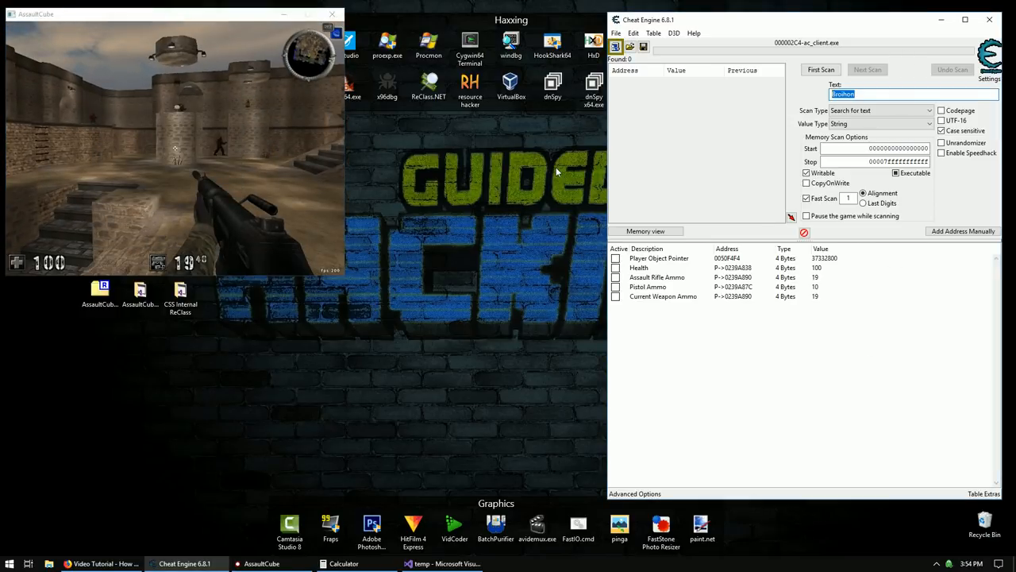
pyautogui.click(820, 70)
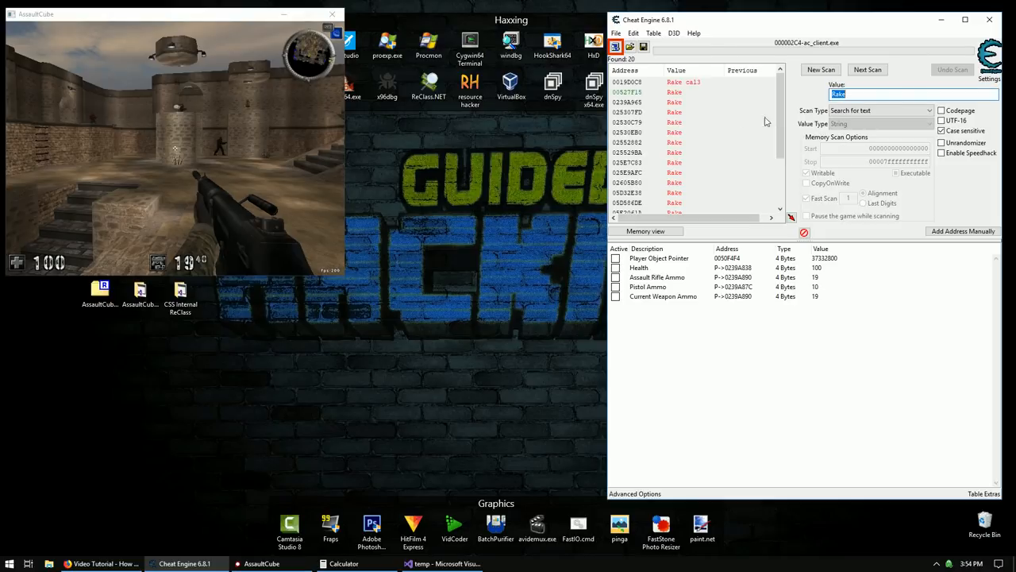
pyautogui.click(867, 69)
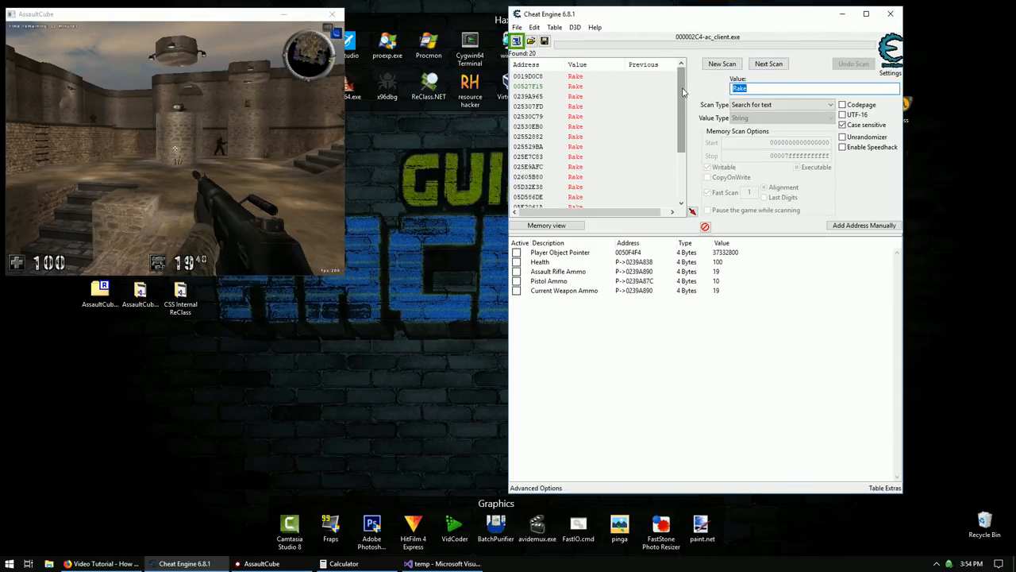
pyautogui.scroll(-3)
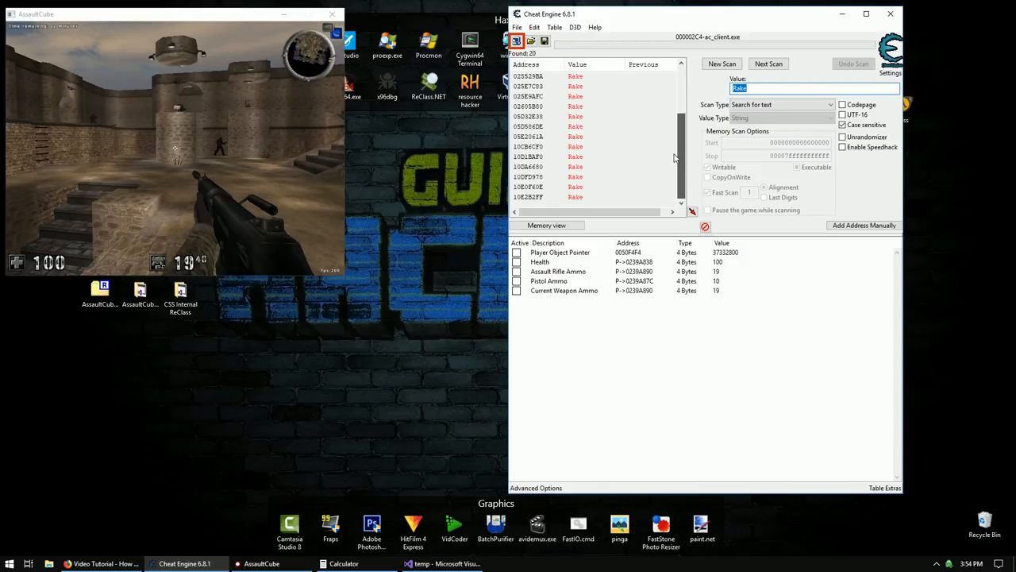
pyautogui.click(540, 262)
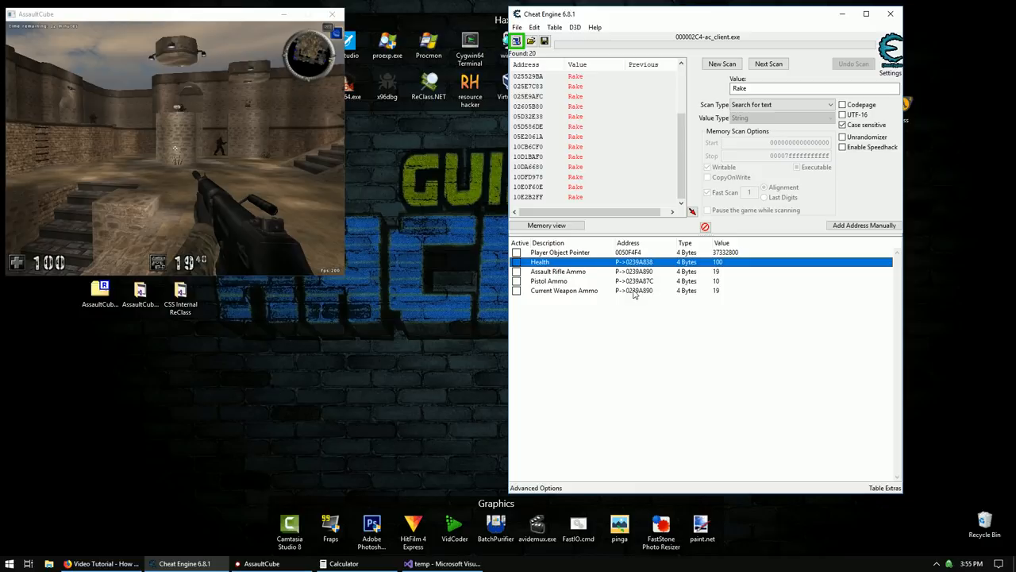
pyautogui.scroll(-3)
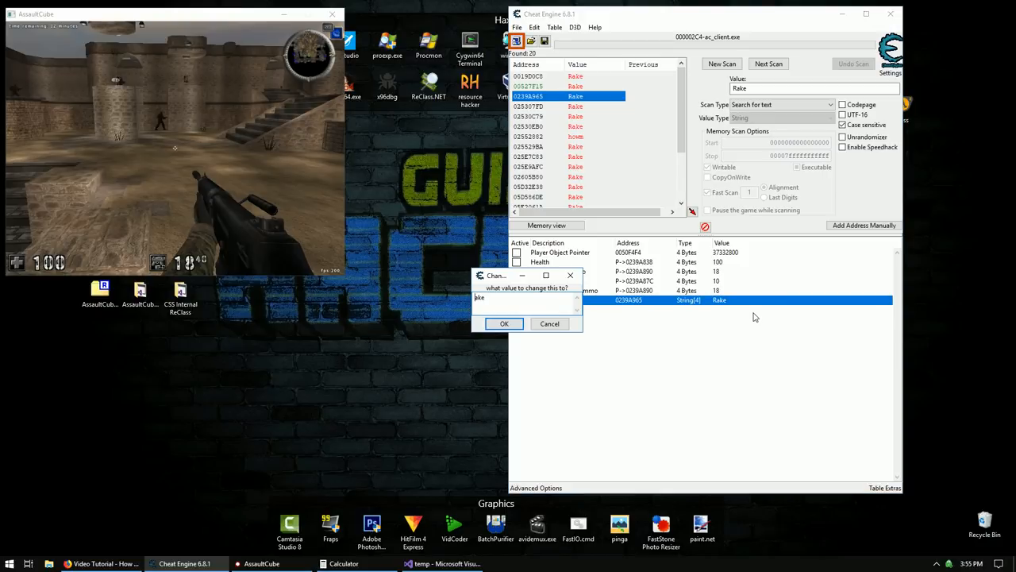
# Add string address 0239A965 to the table and overwrite its name with Drake.
pyautogui.write('0')
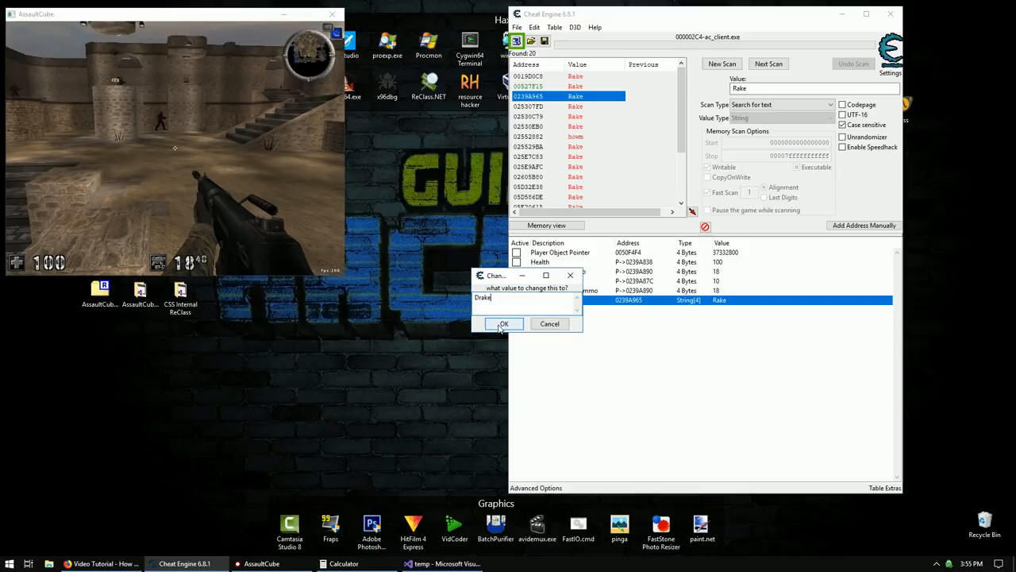
pyautogui.click(504, 323)
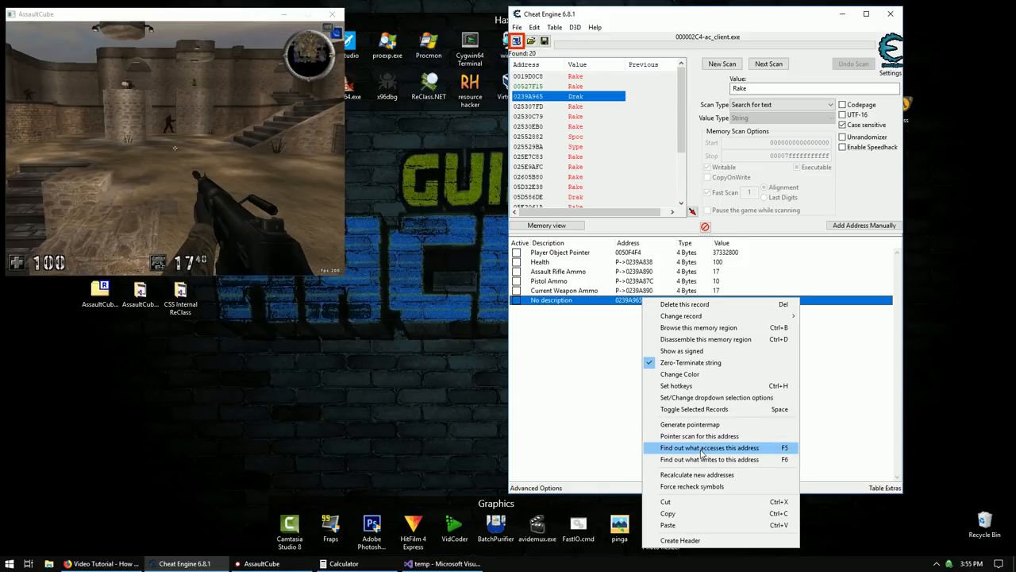
# Track the four instructions accessing the name string and open one in the disassembler.
pyautogui.click(709, 447)
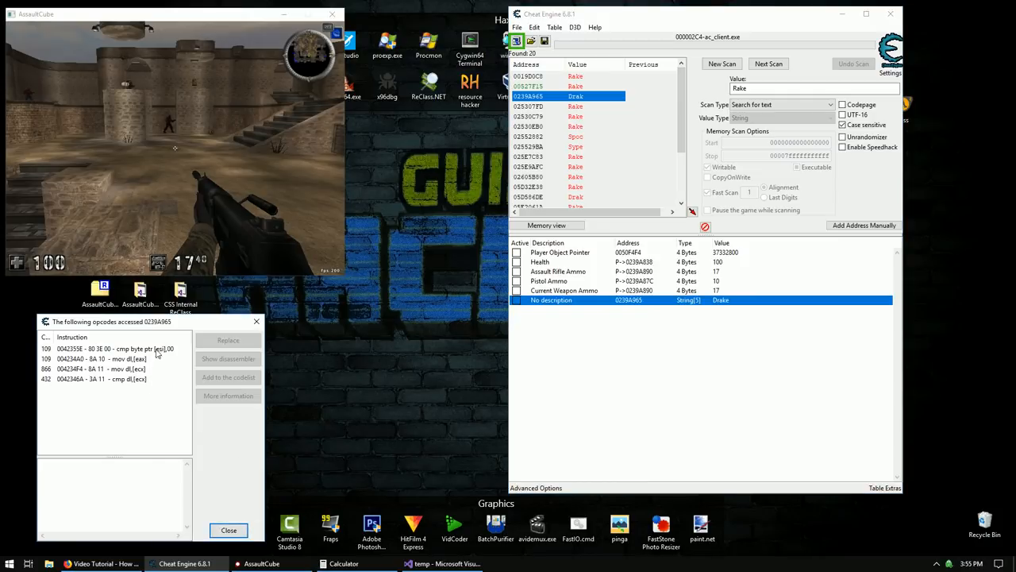
pyautogui.click(227, 358)
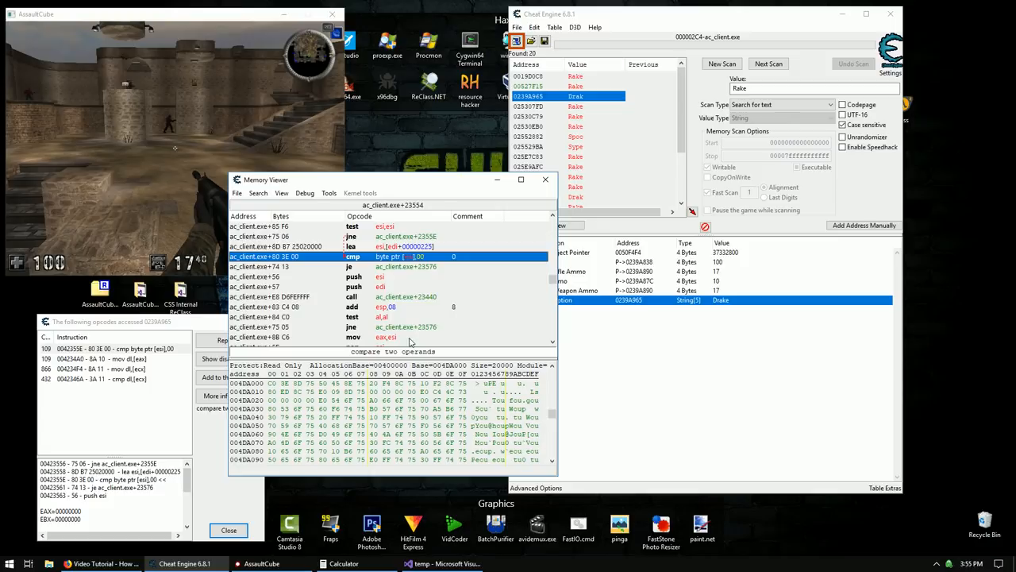
pyautogui.moveTo(427, 266)
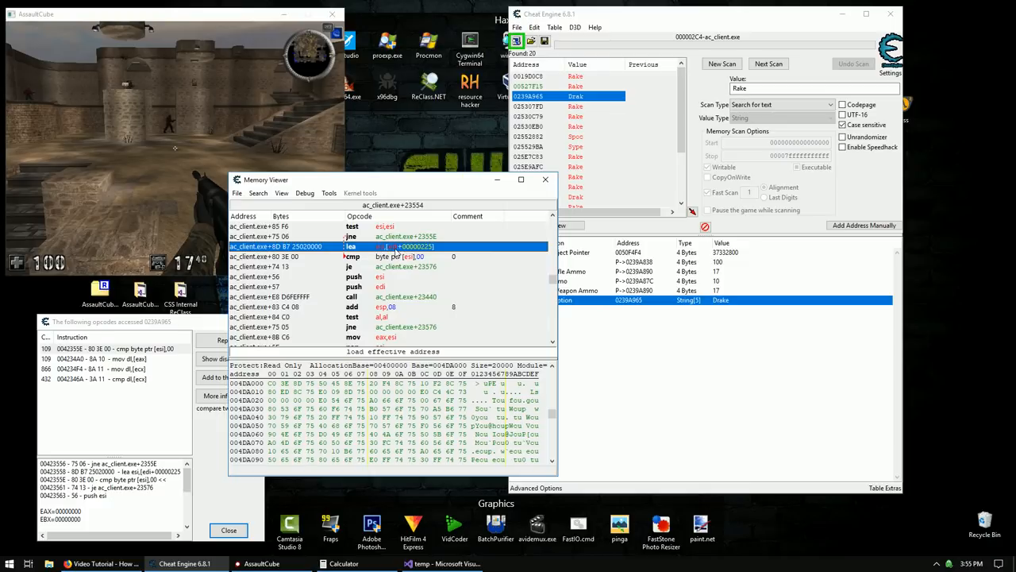
pyautogui.moveTo(445, 188)
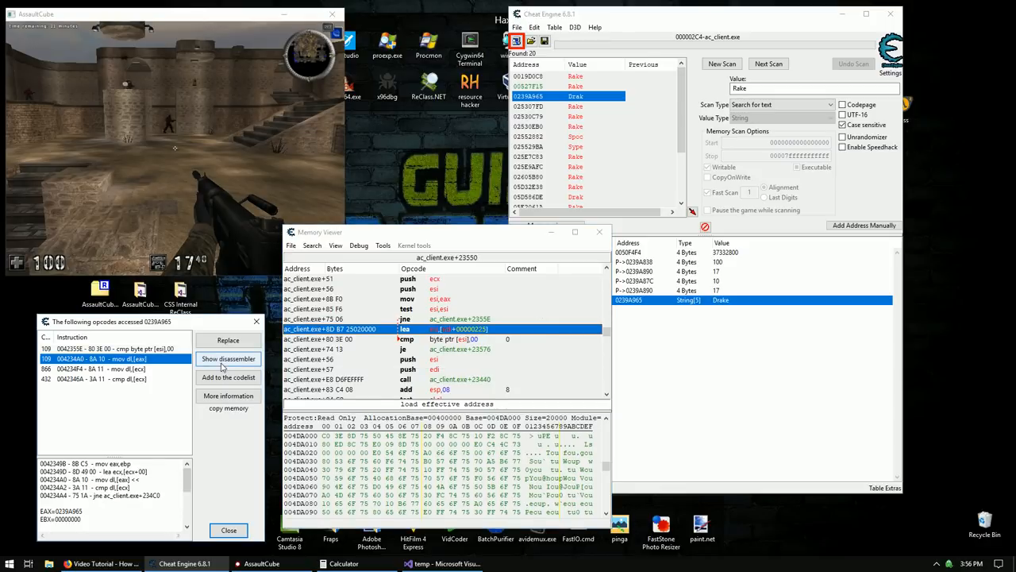
# Disassemble the 'mov dl,[ecx]' reader and inspect the 'mov eax,[edi+esi*4]' pointer load.
pyautogui.click(229, 358)
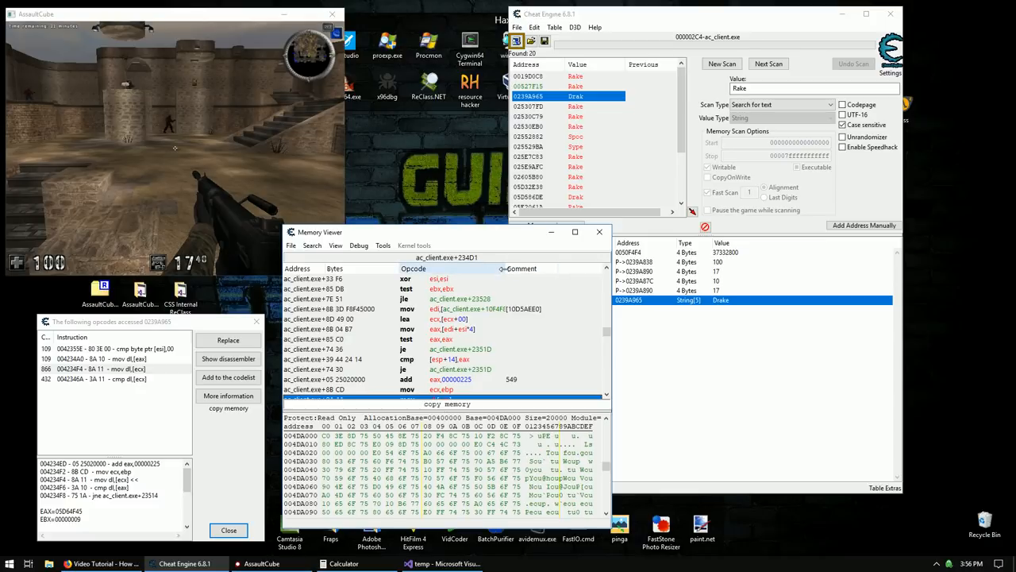
pyautogui.click(357, 328)
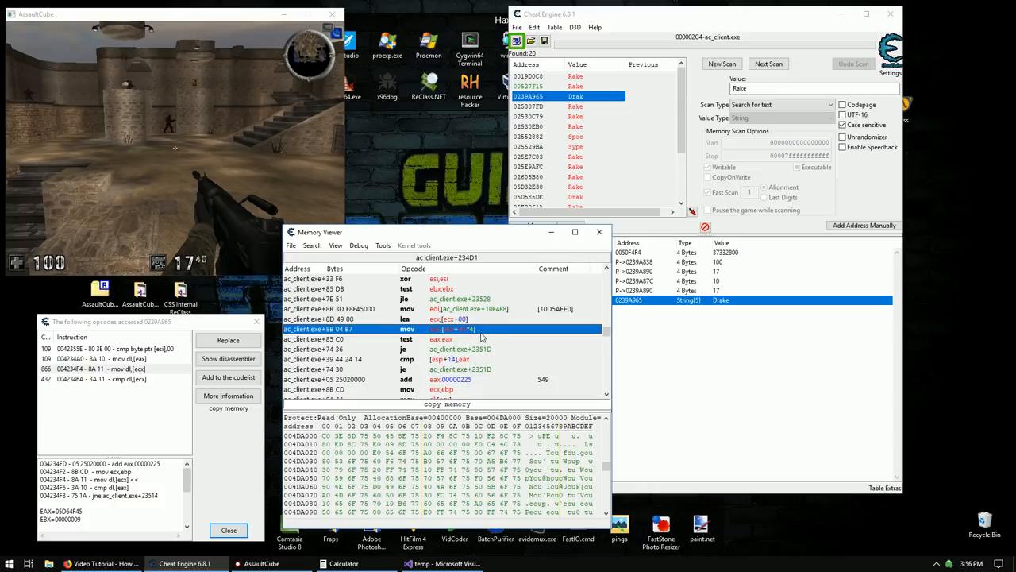
pyautogui.click(437, 338)
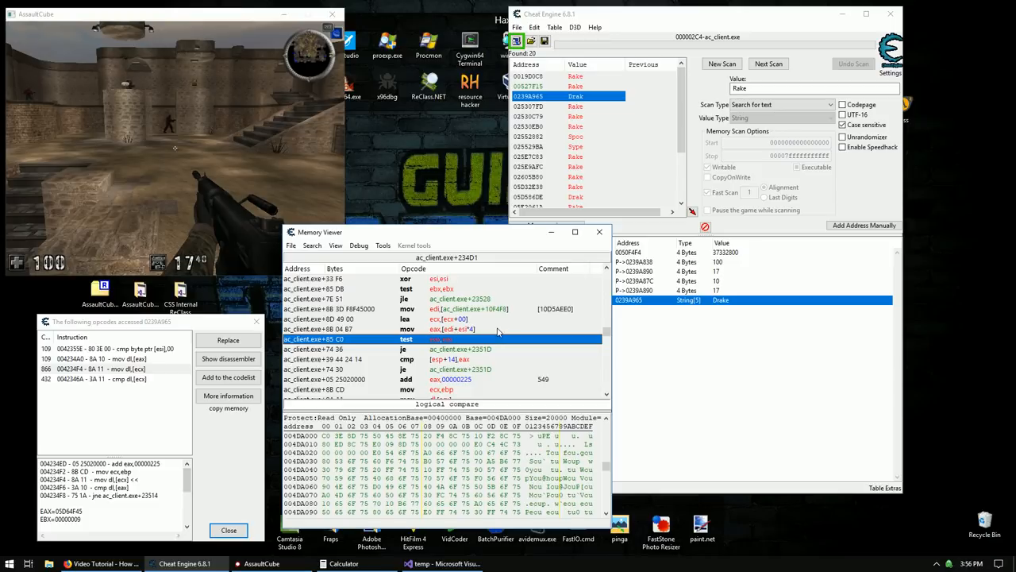
pyautogui.click(357, 328)
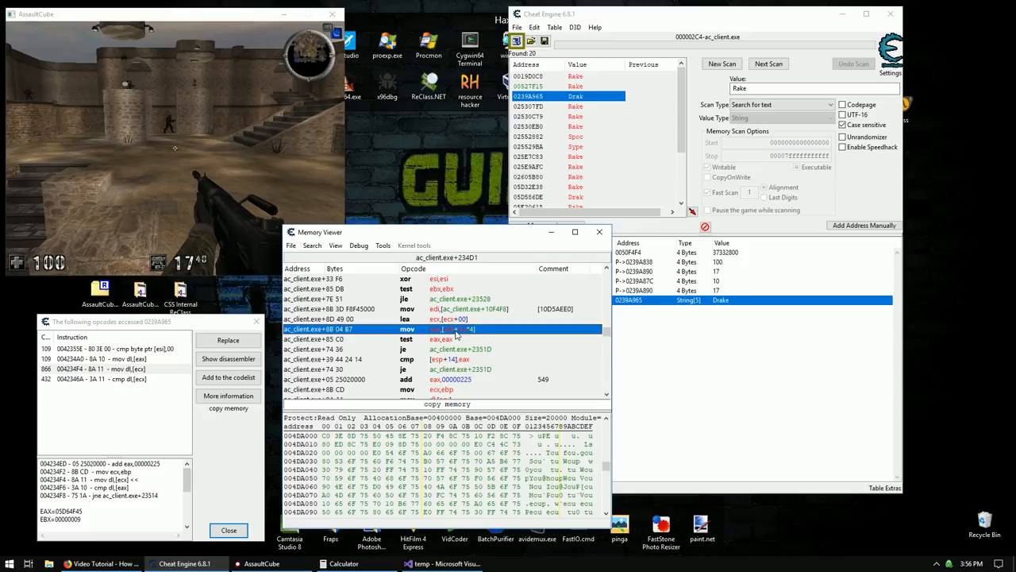
pyautogui.moveTo(472, 332)
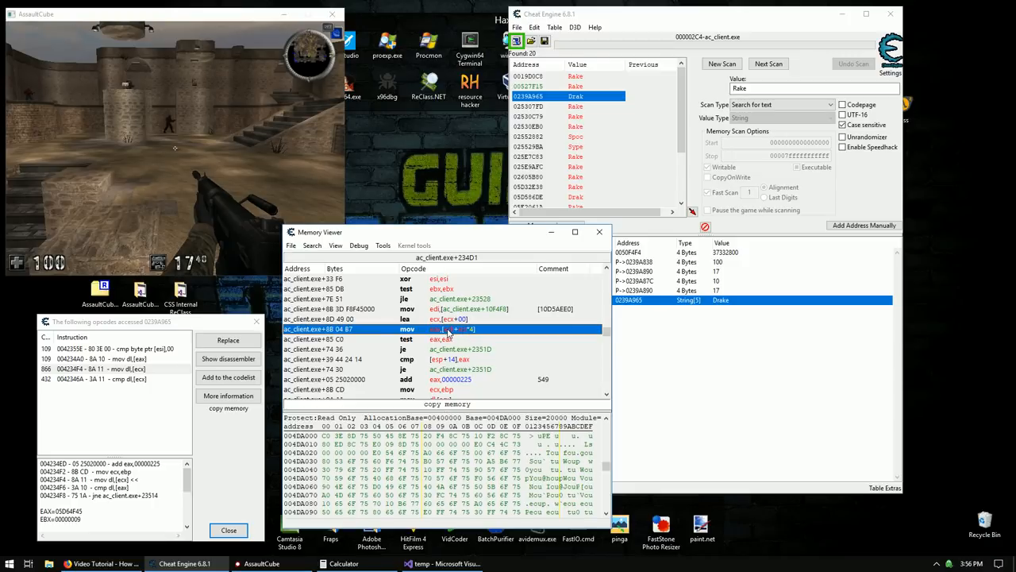
pyautogui.moveTo(457, 332)
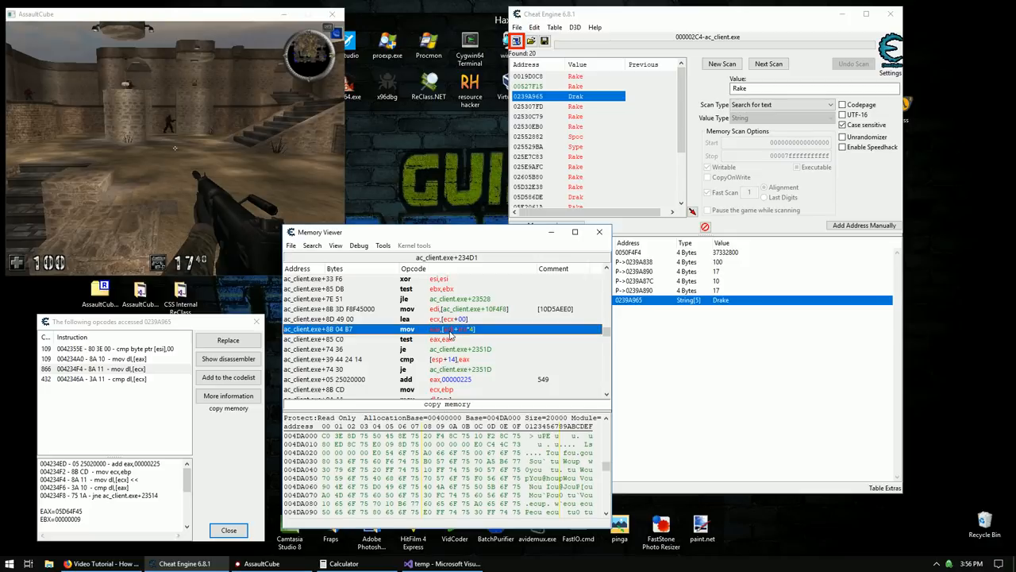
pyautogui.moveTo(463, 334)
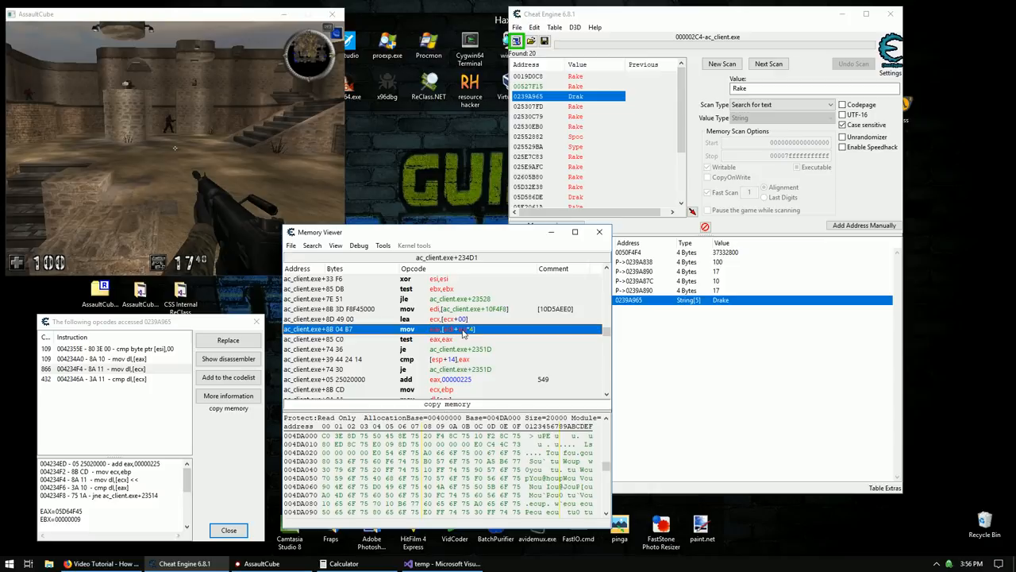
pyautogui.moveTo(651, 362)
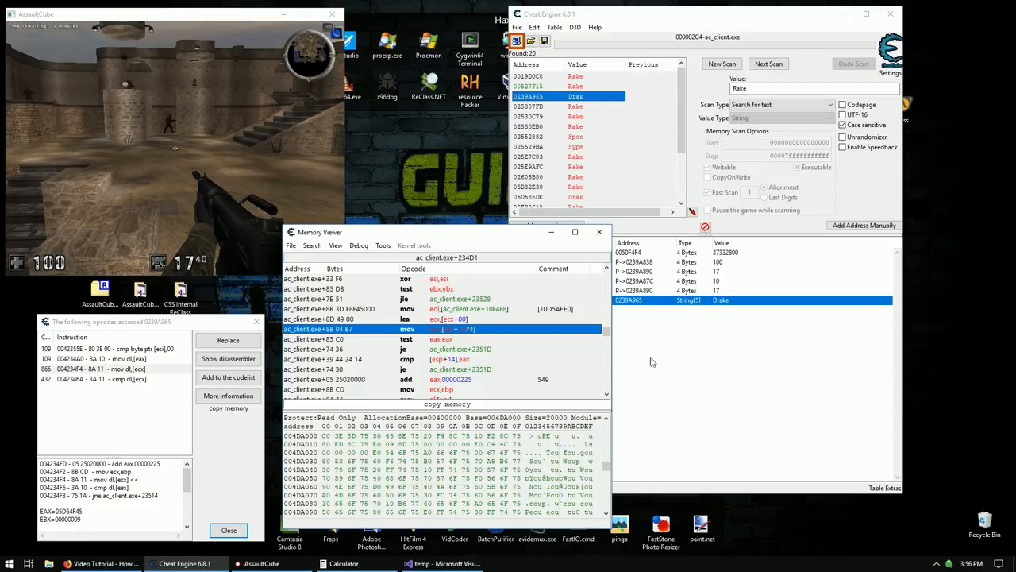
pyautogui.moveTo(684, 346)
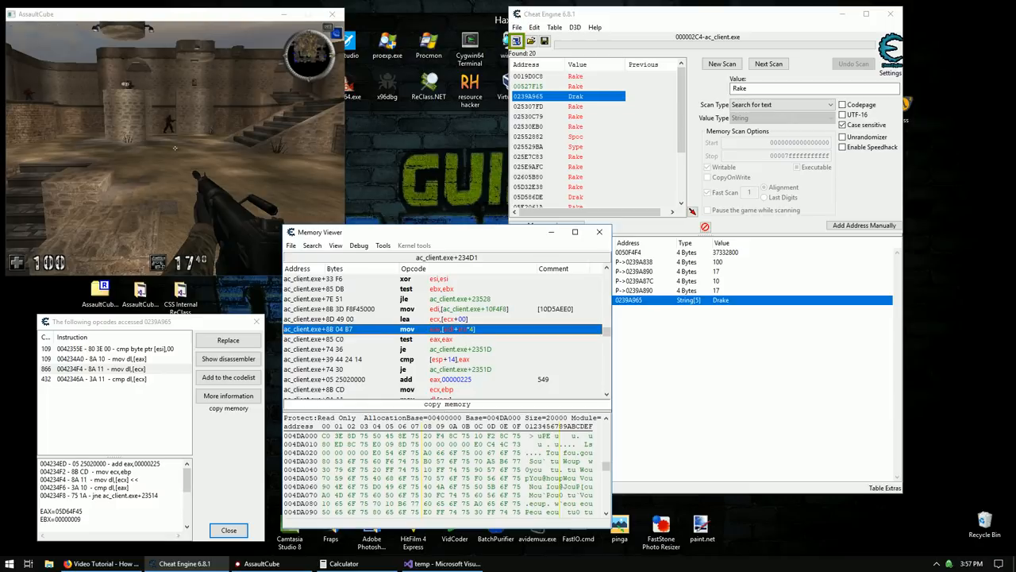
# Select the test eax,eax null check and view the instructions preceding the pointer load.
pyautogui.click(397, 339)
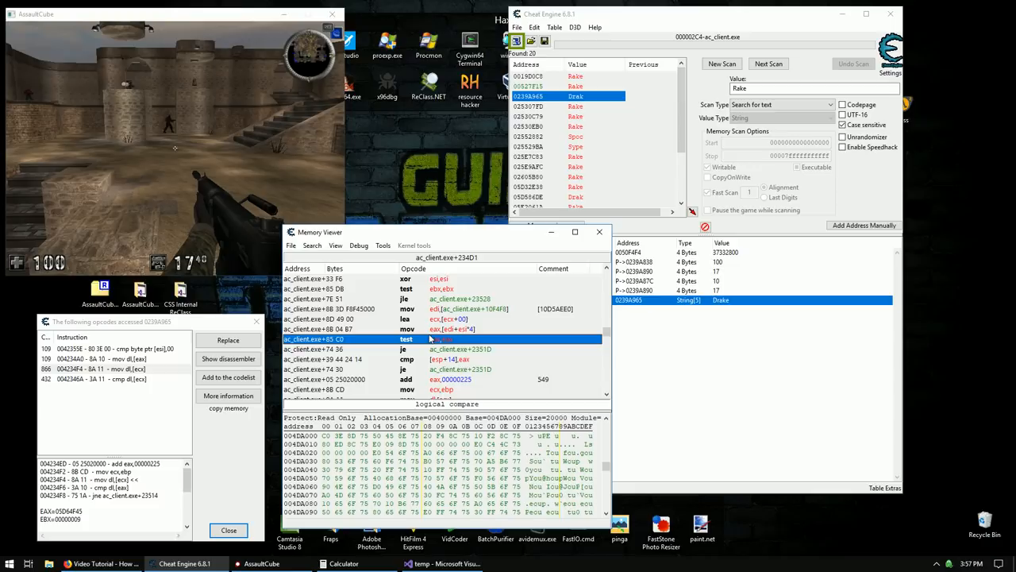
pyautogui.moveTo(479, 344)
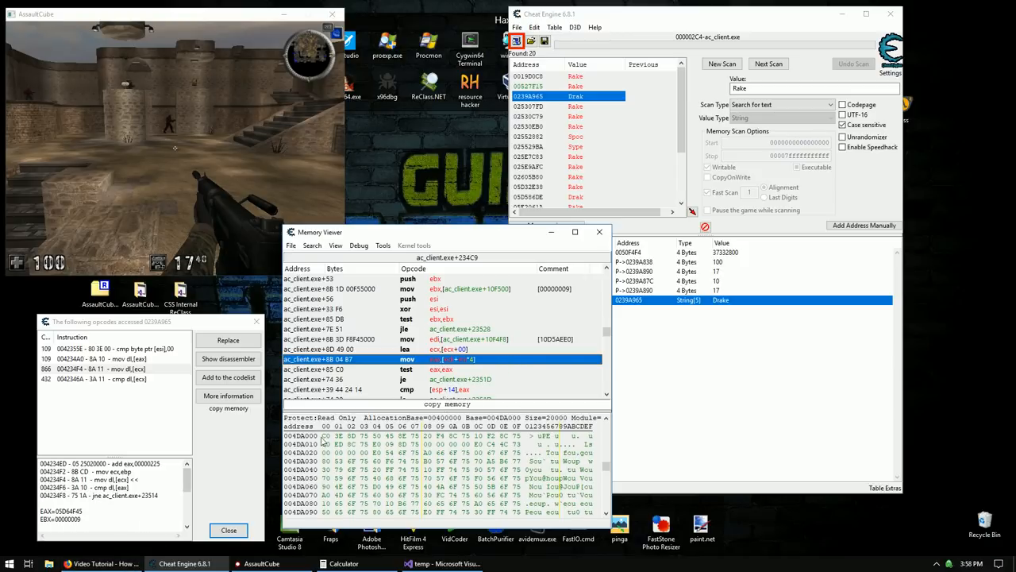
# Leave Firefox for the C++ example and review the entity class and loop.
pyautogui.click(101, 563)
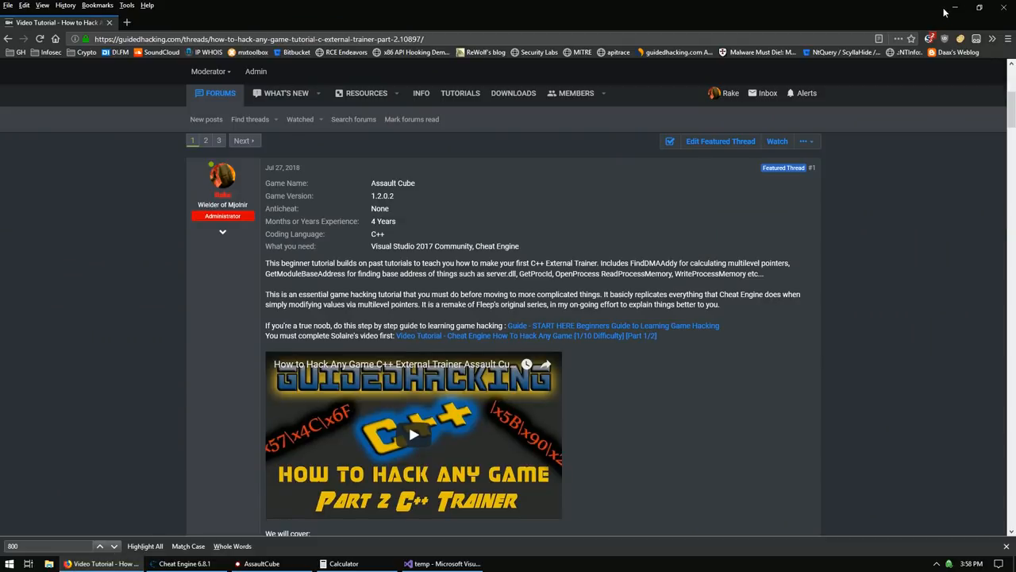
pyautogui.click(443, 563)
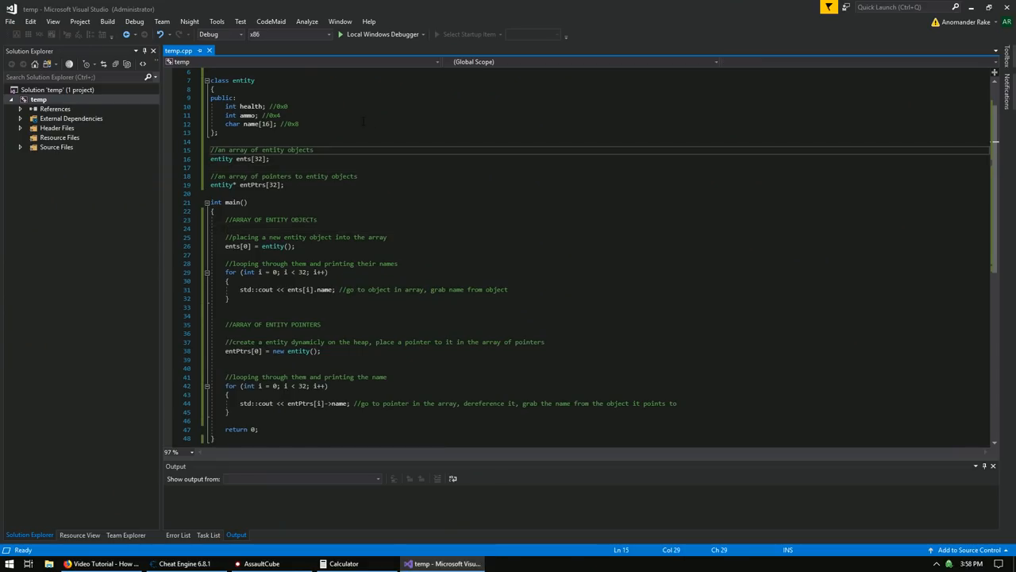
pyautogui.click(243, 80)
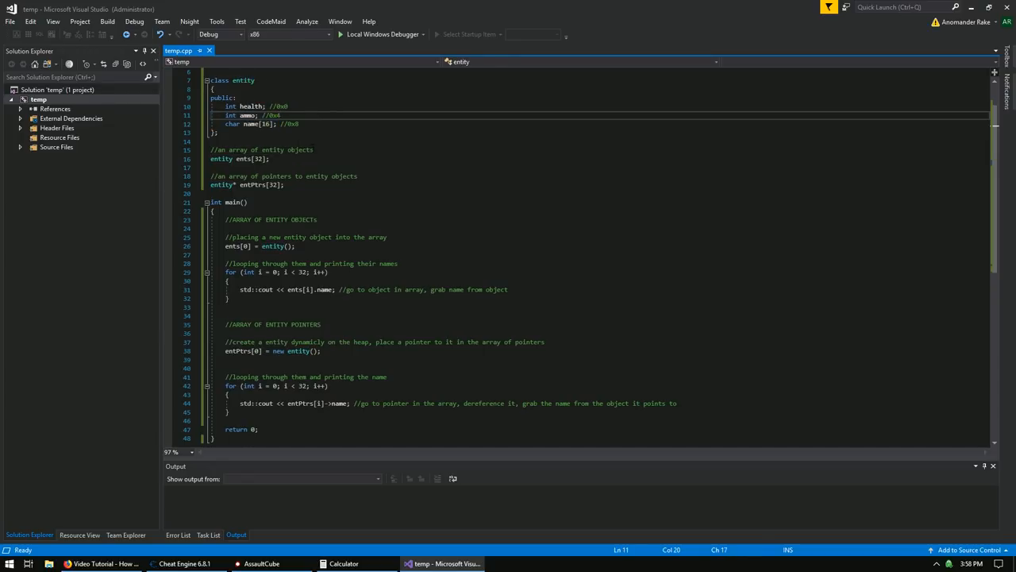
pyautogui.click(223, 158)
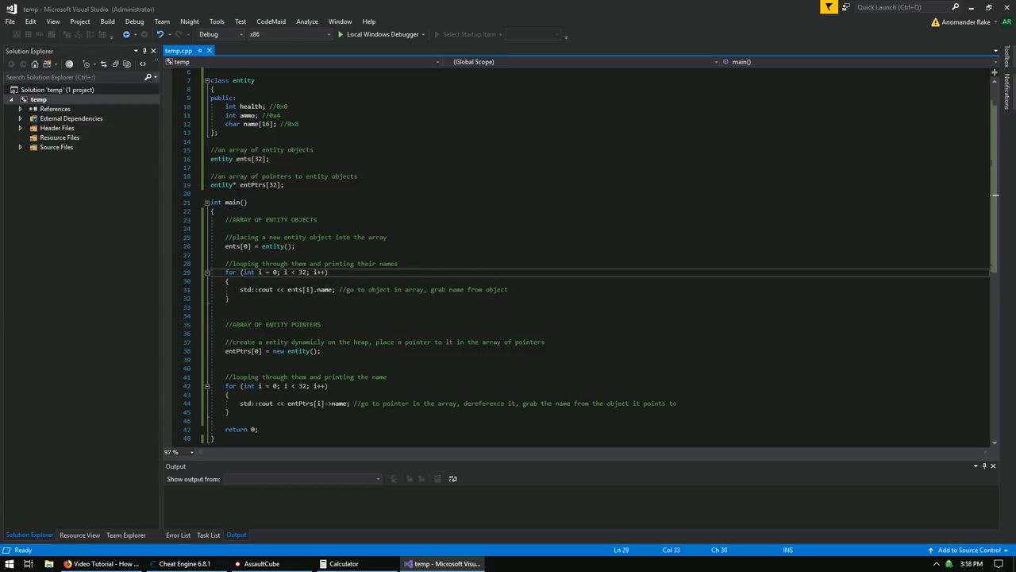
# Declare a local 'entity me;' in temp.cpp after line 38.
pyautogui.doubleClick(310, 289)
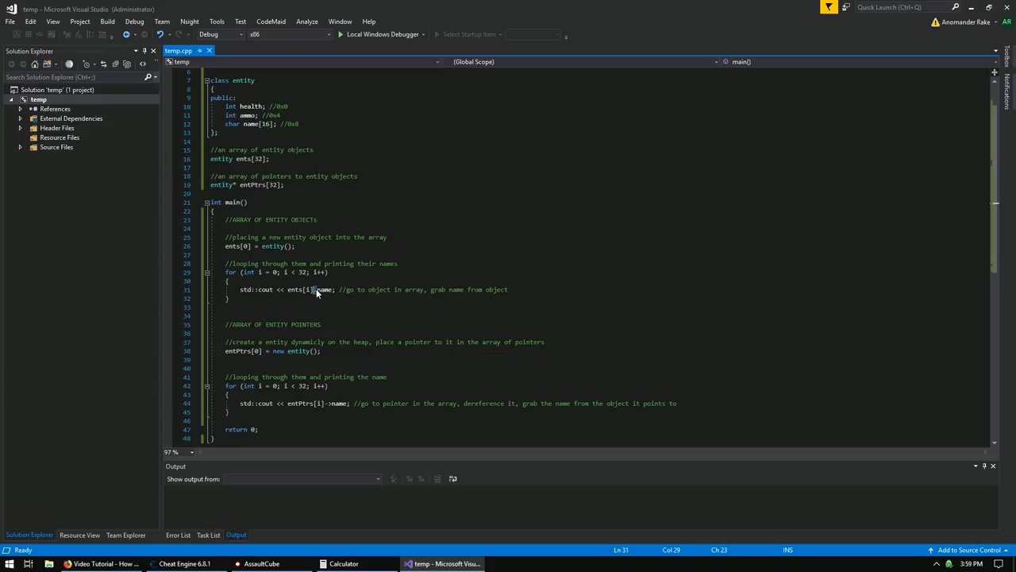
pyautogui.doubleClick(325, 289)
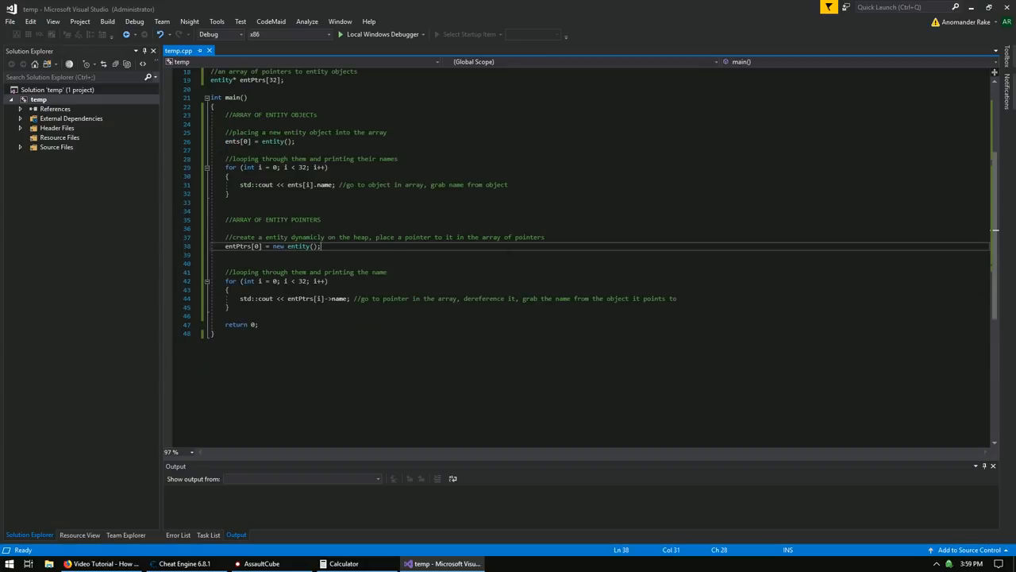
pyautogui.write('entPtrs[0')
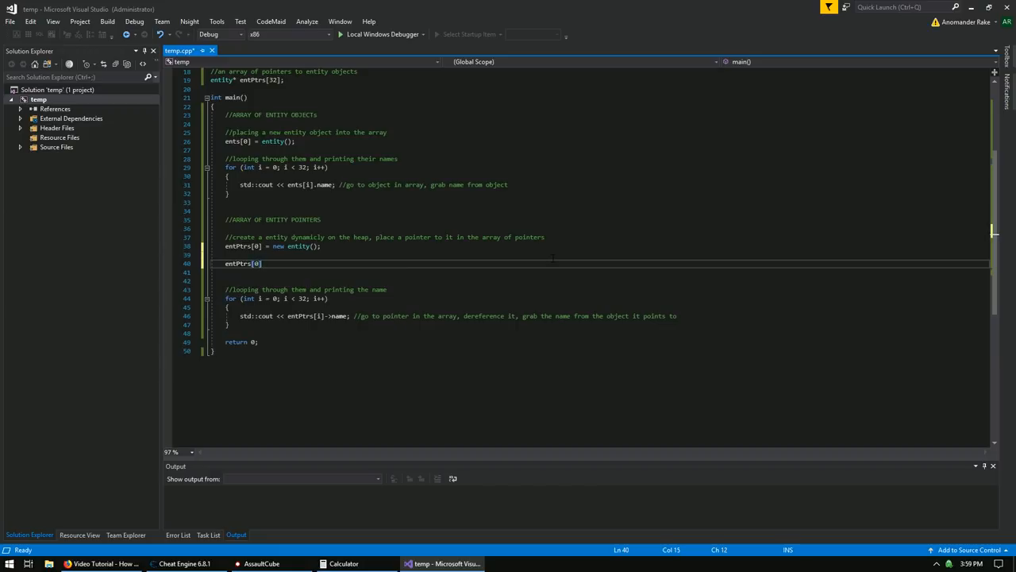
pyautogui.write('entity')
pyautogui.write(' = &')
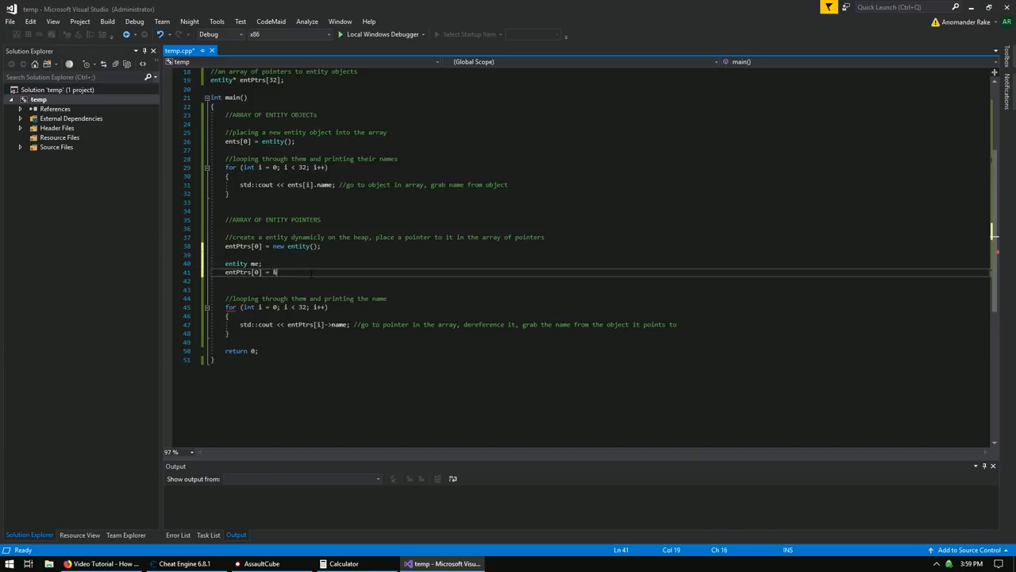
pyautogui.write('me;')
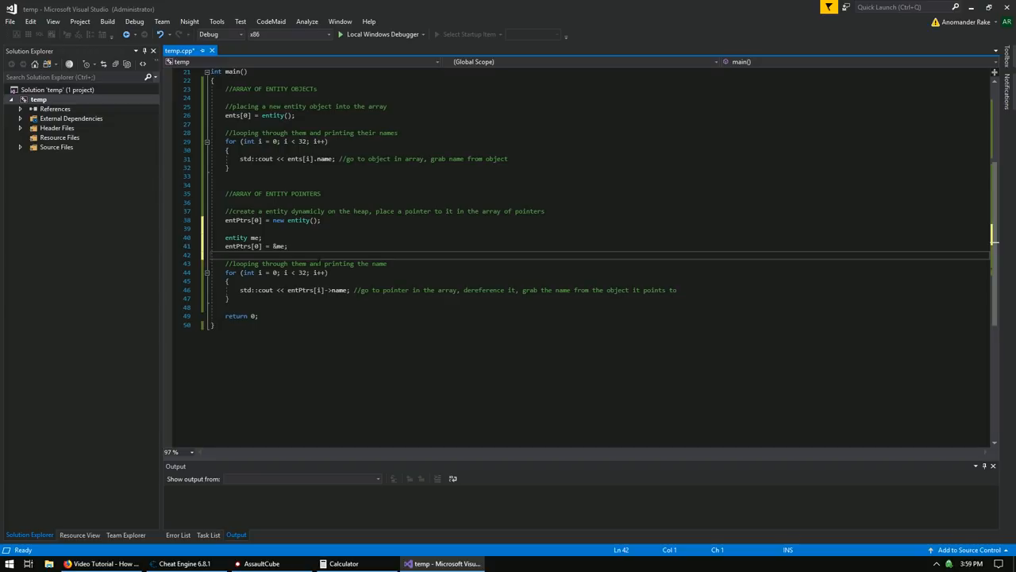
# Highlight the entPtrs[i]->name expression and every use of the name member.
pyautogui.moveTo(224, 263); pyautogui.dragTo(328, 272)
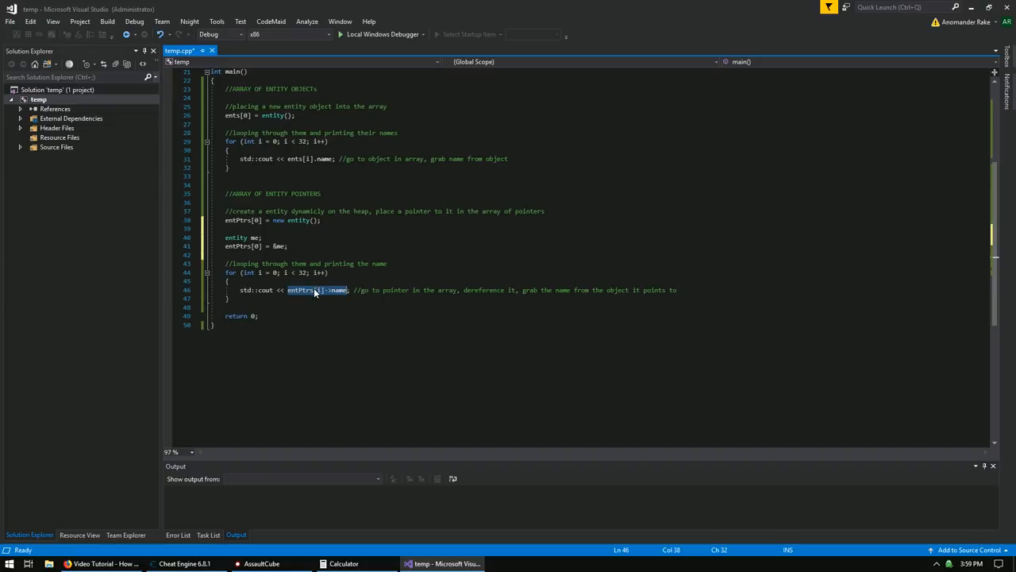
pyautogui.click(322, 290)
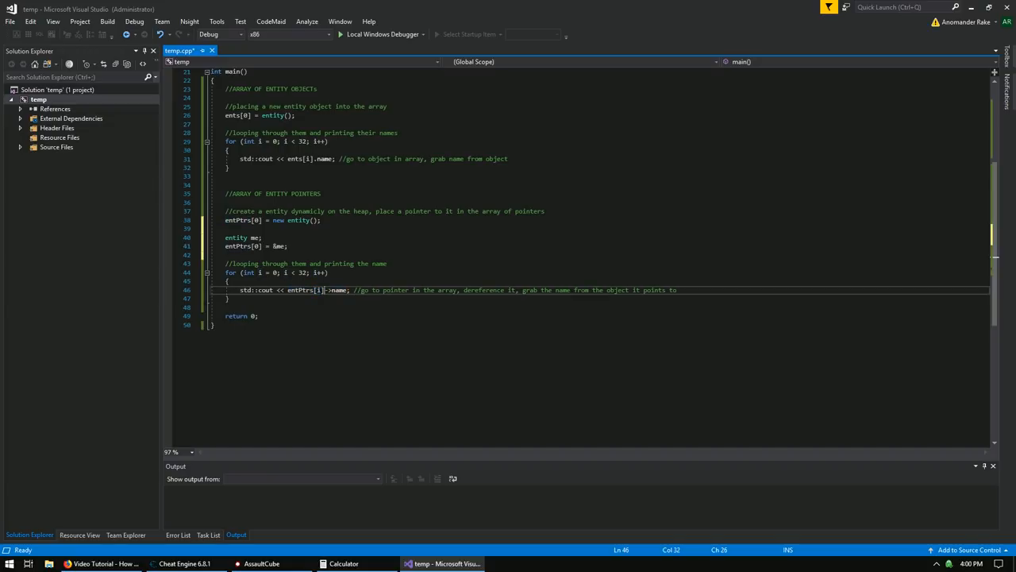
pyautogui.doubleClick(301, 289)
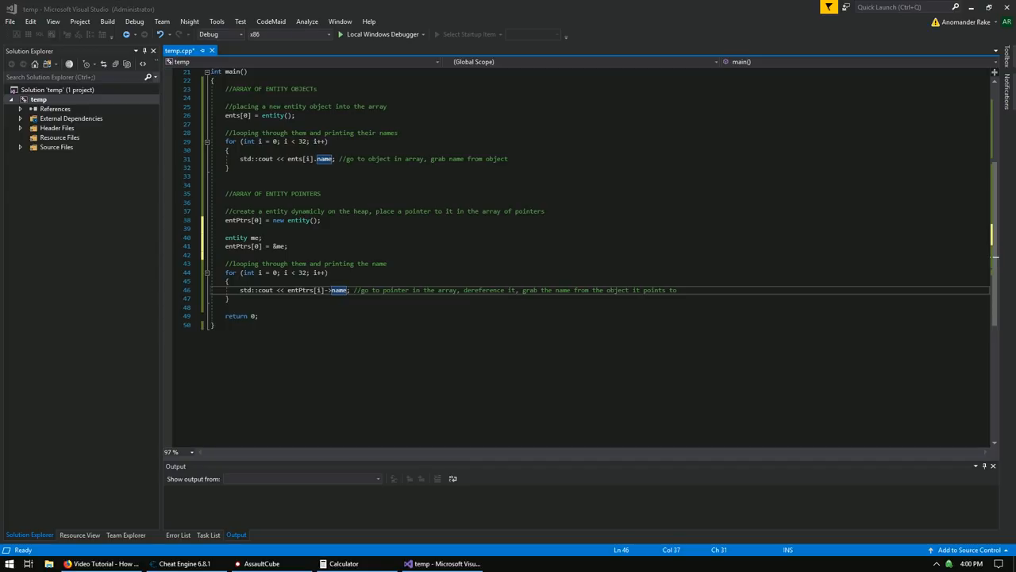
pyautogui.moveTo(339, 289)
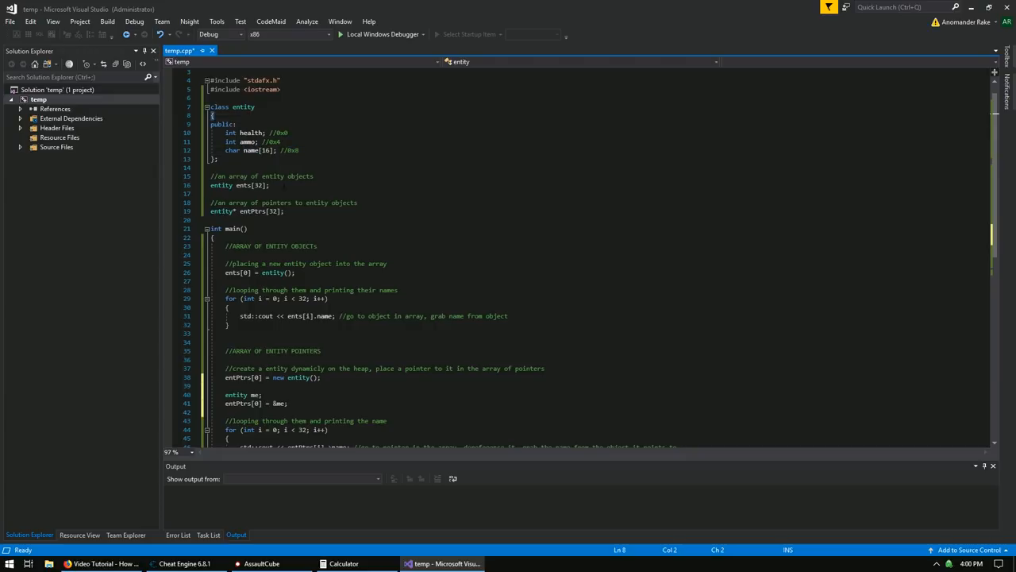
pyautogui.scroll(-3)
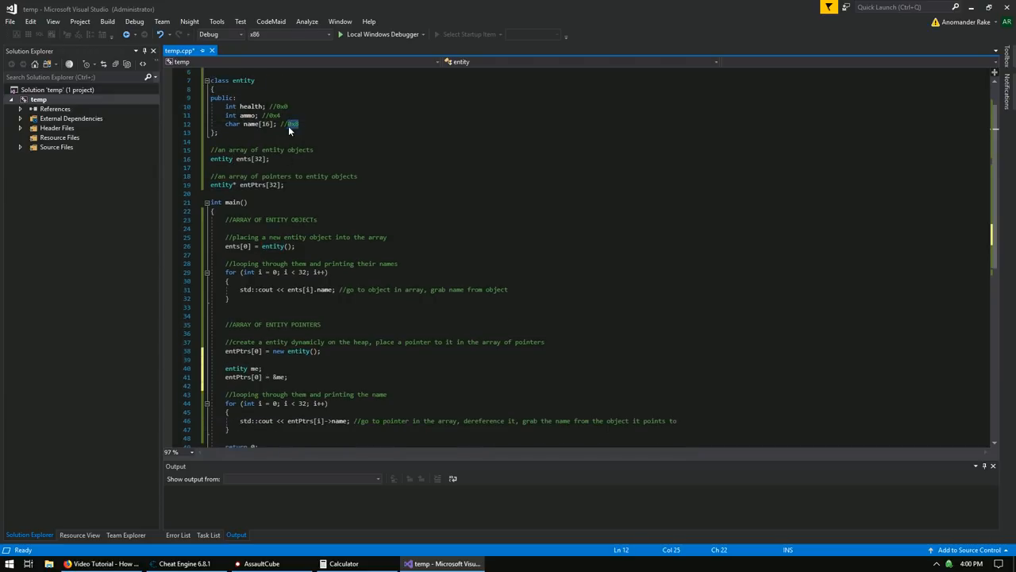
pyautogui.doubleClick(251, 124)
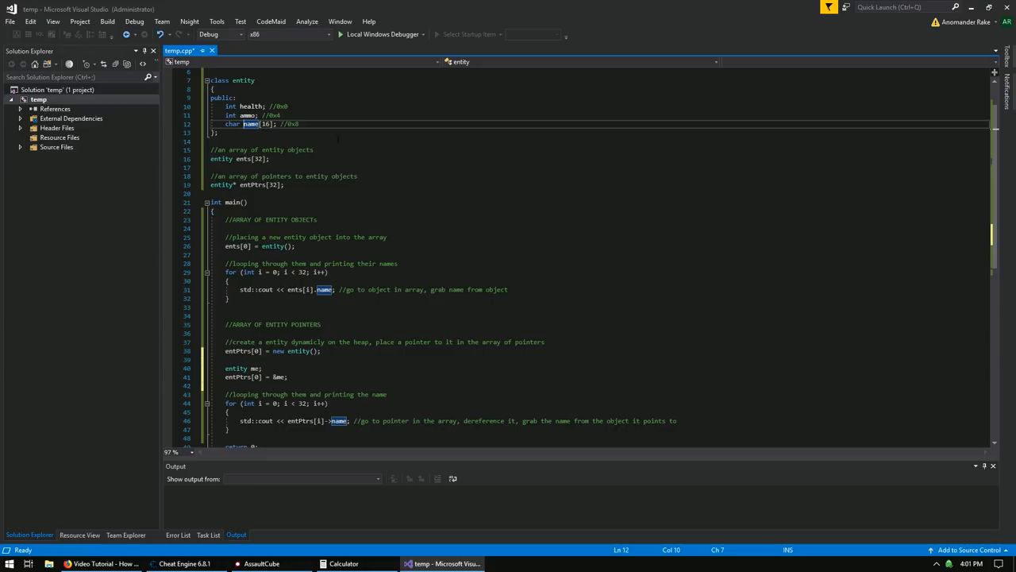
pyautogui.scroll(-3)
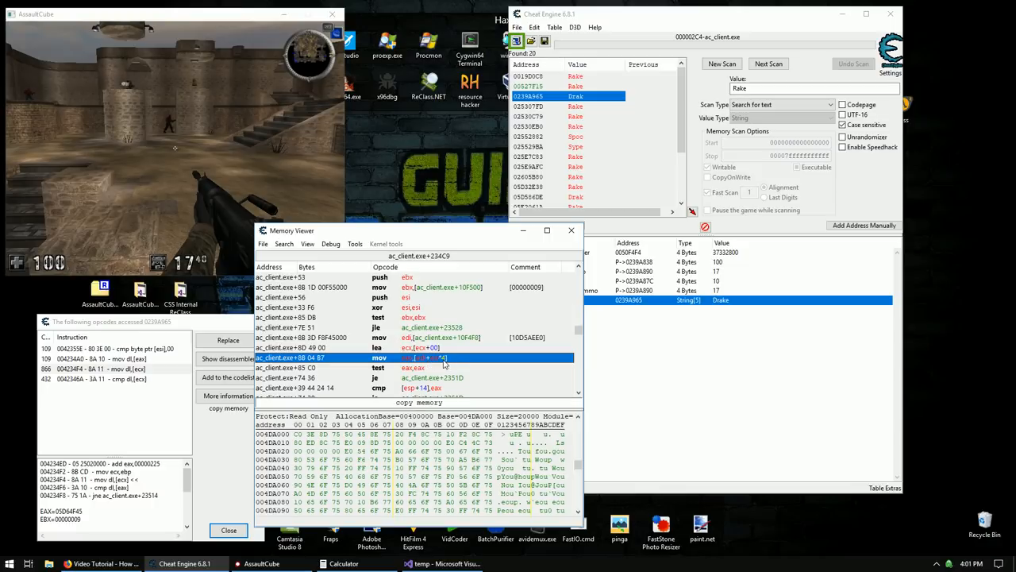
# Select the 'mov edi,[ac_client.exe+10F4F8]' line loading the entity list base.
pyautogui.click(357, 347)
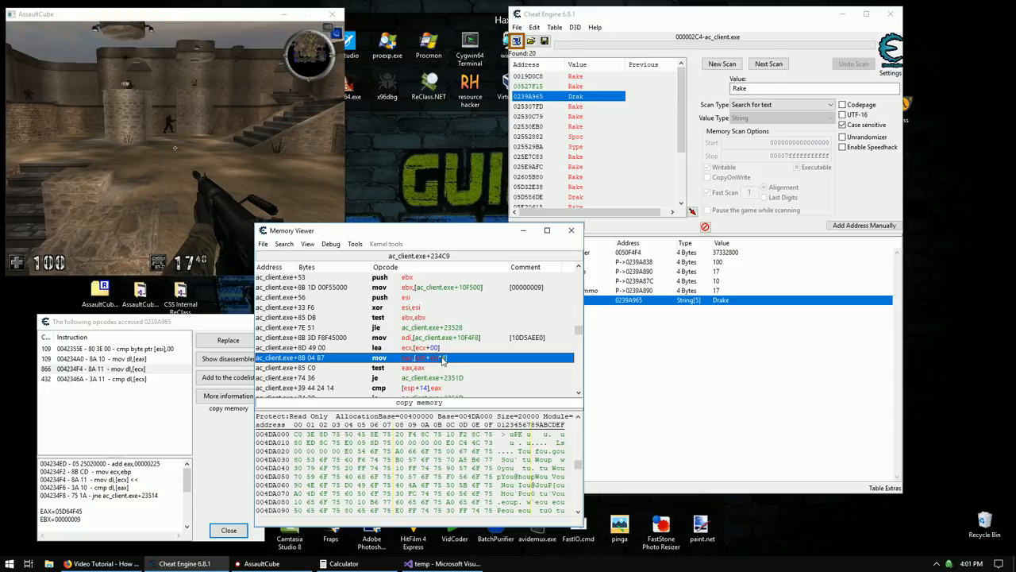
pyautogui.click(358, 347)
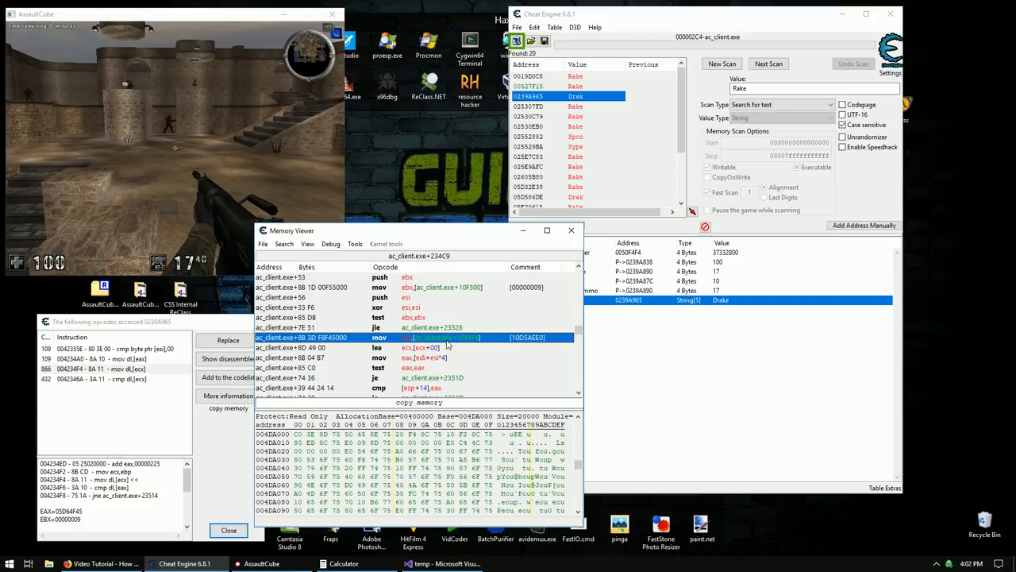
pyautogui.moveTo(470, 343)
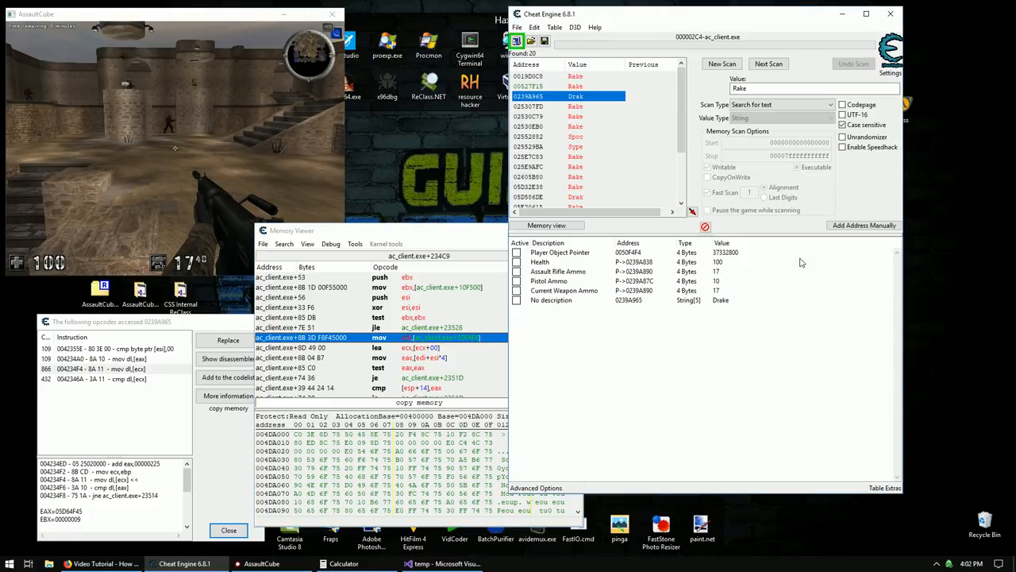
# Manually add table entry 'Pointer to Entity List' at address ac_client.exe+10F4F8.
pyautogui.click(863, 224)
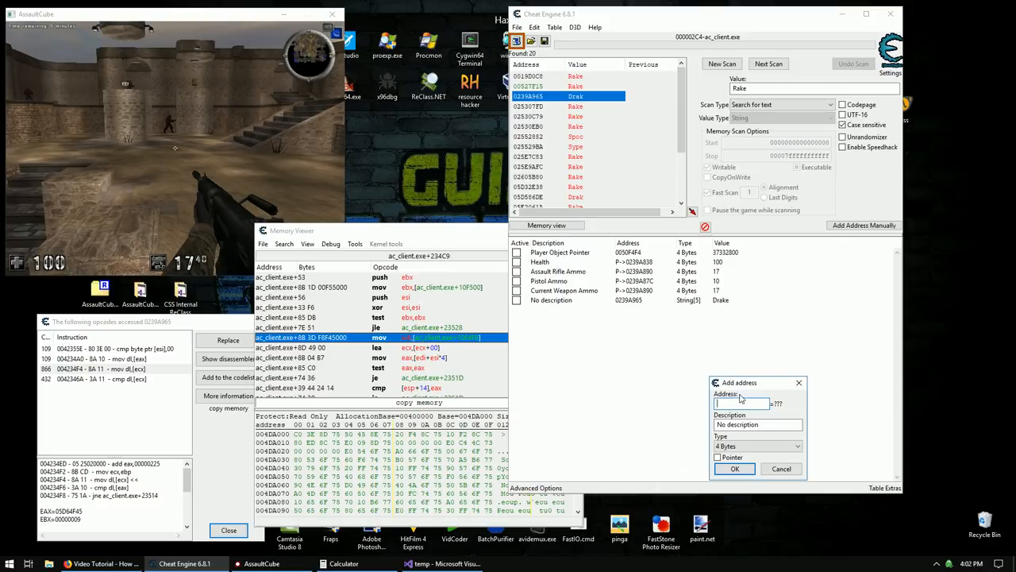
pyautogui.moveTo(739, 382); pyautogui.dragTo(630, 319)
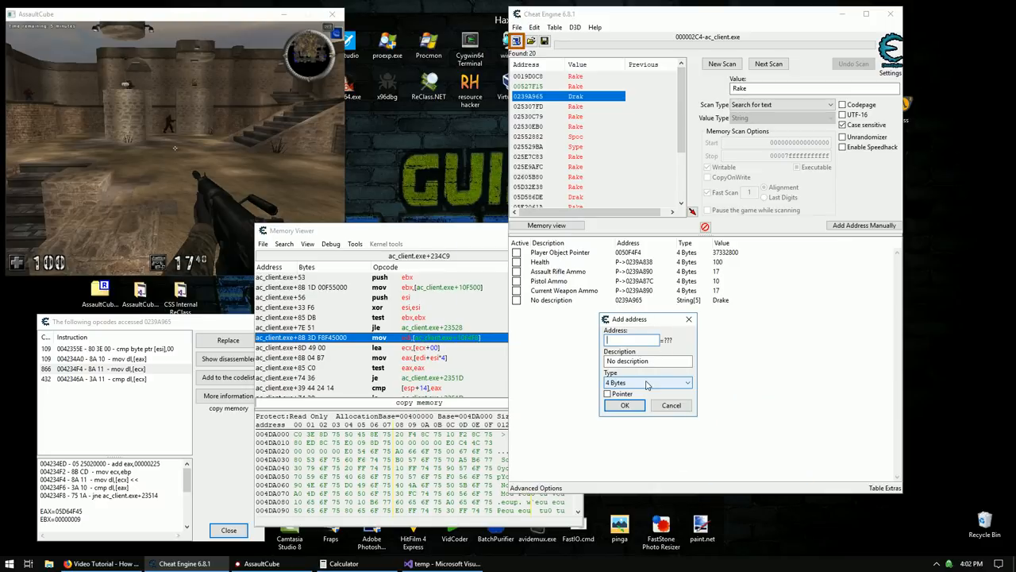
pyautogui.click(608, 393)
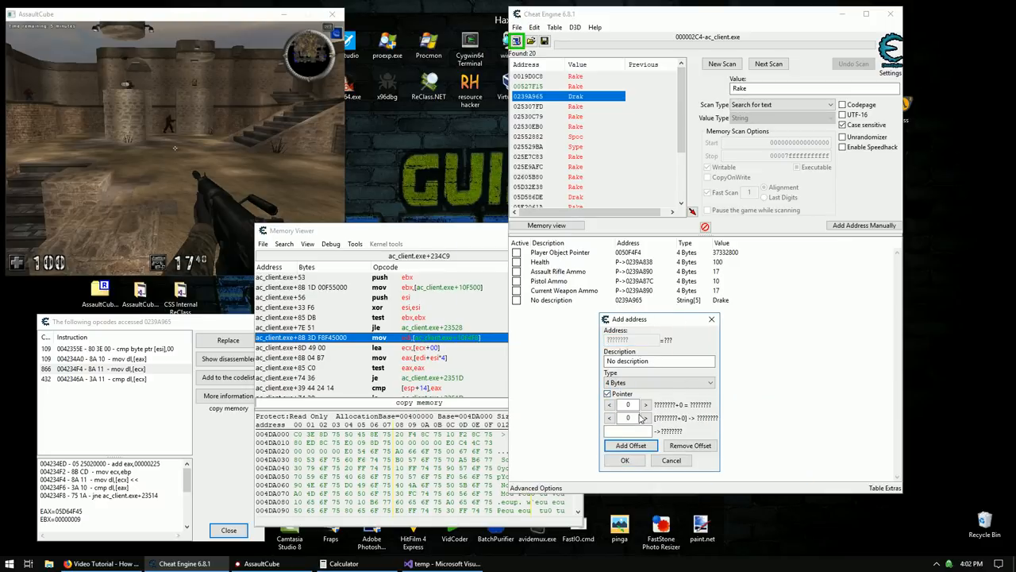
pyautogui.write('ac_client')
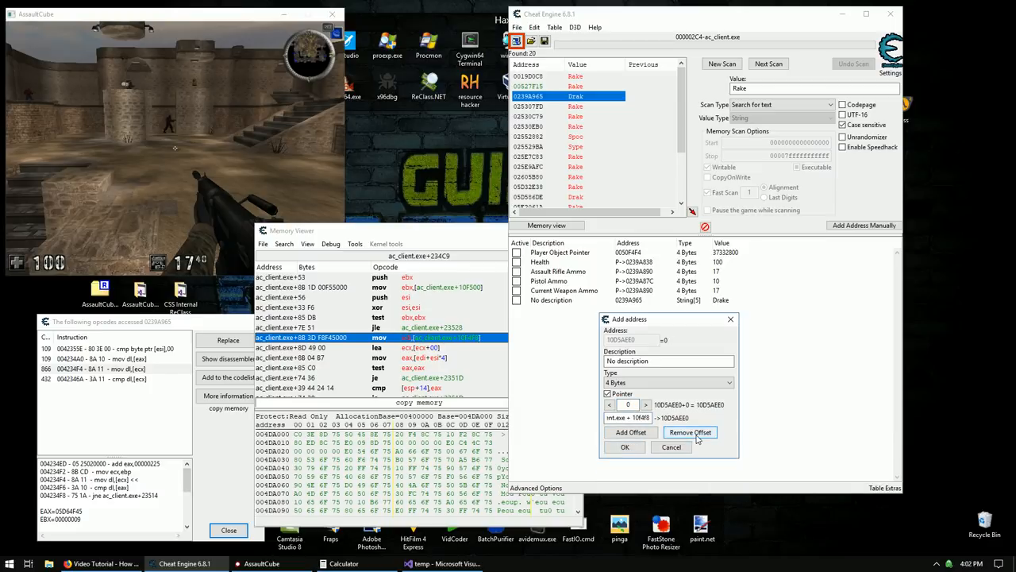
pyautogui.click(690, 432)
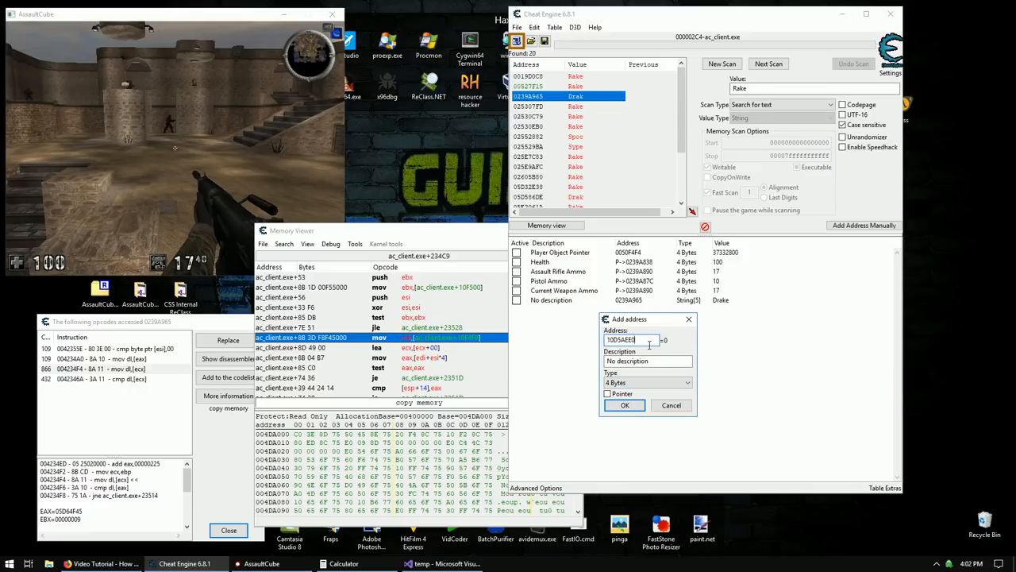
pyautogui.write('ac_')
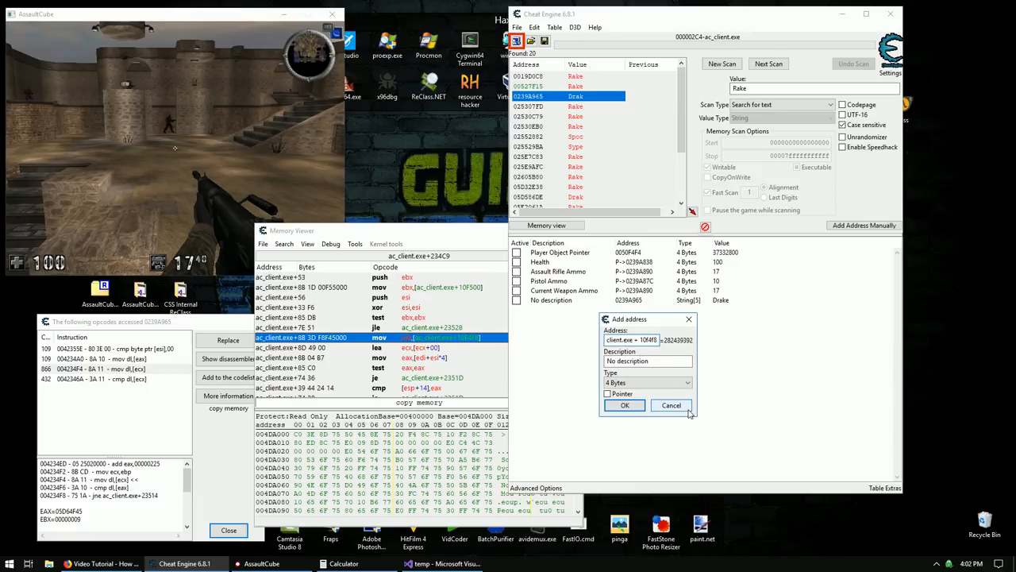
pyautogui.click(647, 361)
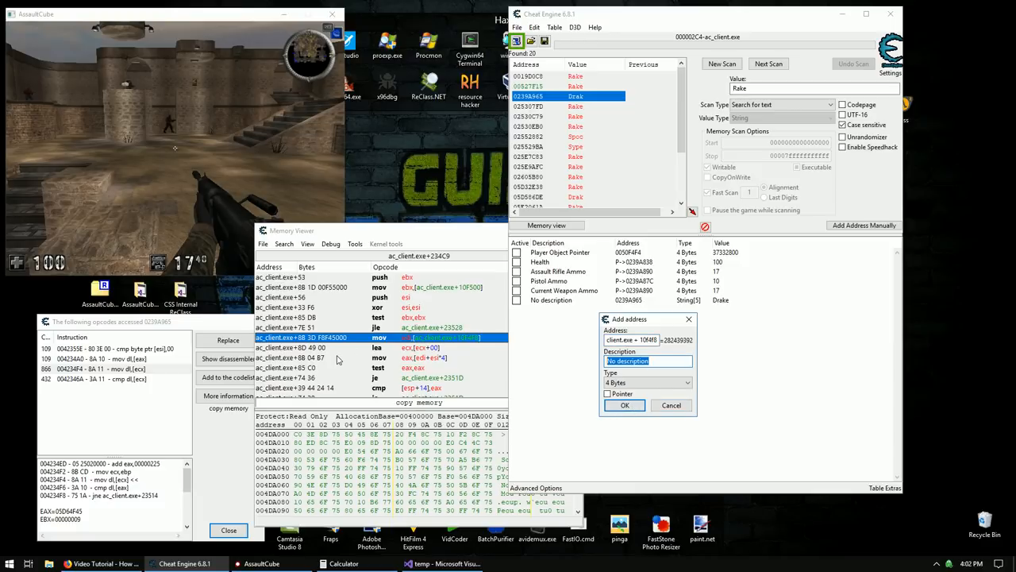
pyautogui.write('Pointer to')
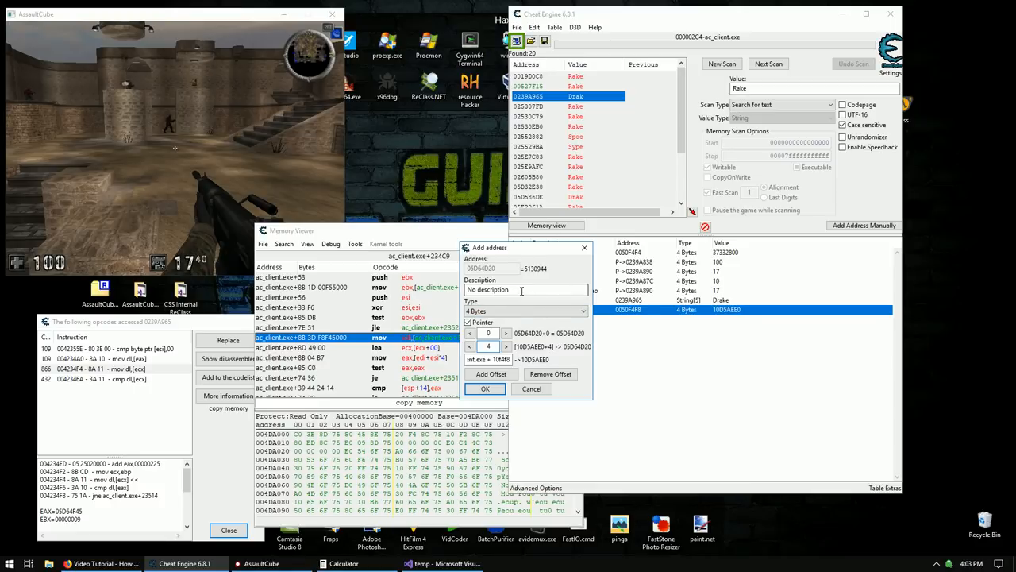
# Name the copied pointer entry 'Entity [1] Health' with offsets 4 and F8.
pyautogui.click(524, 289)
pyautogui.write('Entity [1')
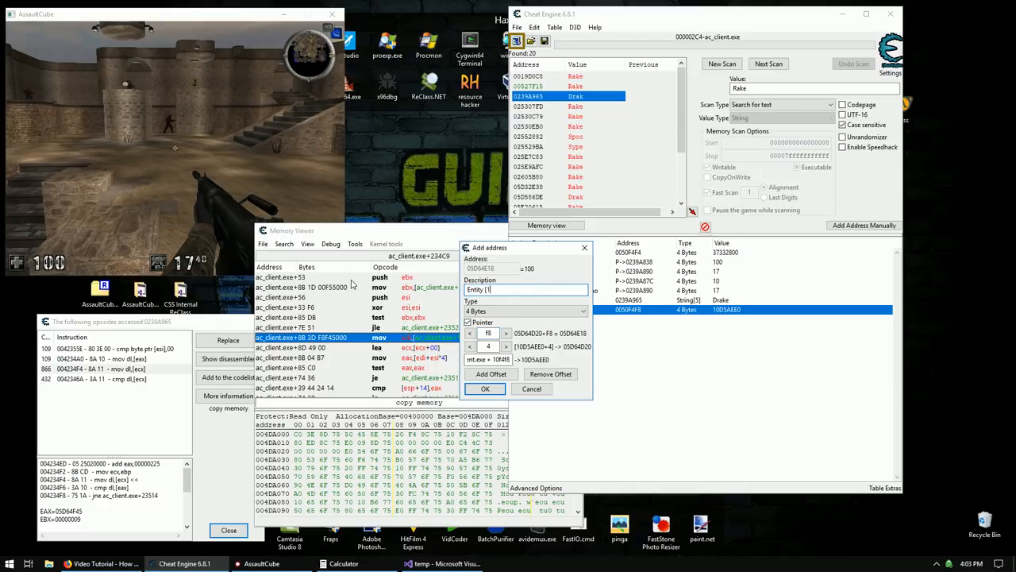
pyautogui.write('Health')
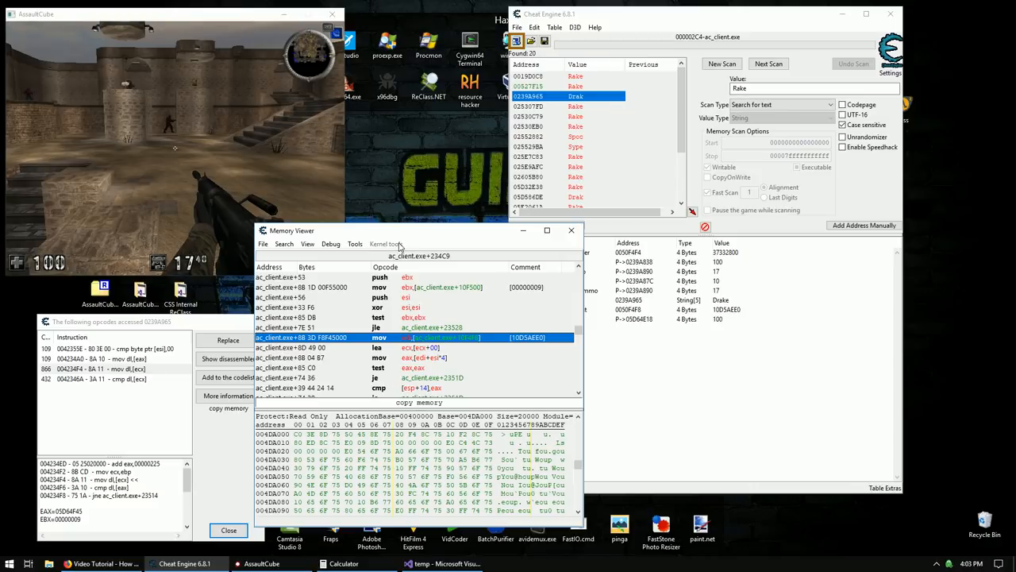
# Create the new 'entity' structure dissect and show Player Object Pointer as hexadecimal.
pyautogui.click(571, 230)
pyautogui.write('ent')
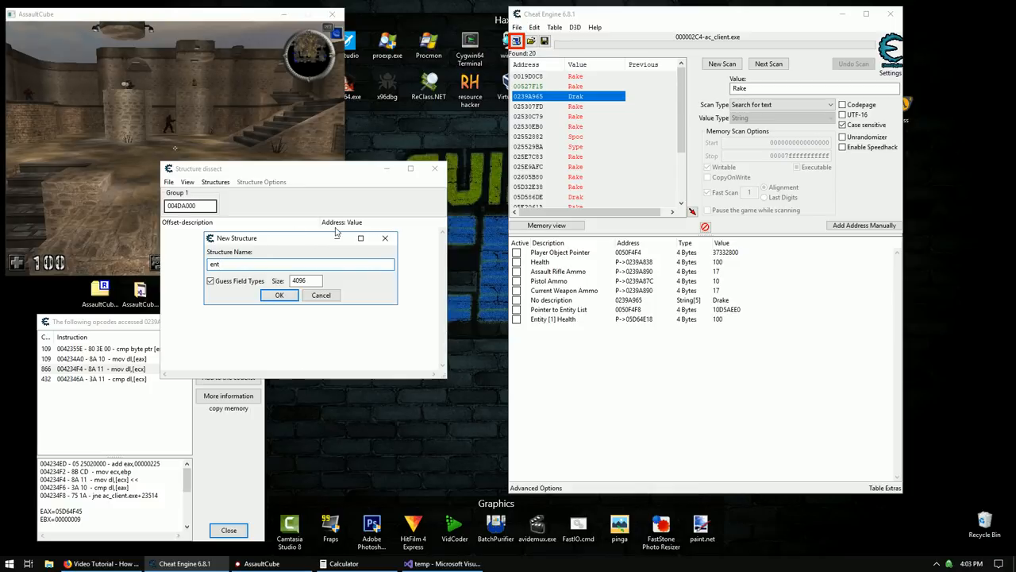
pyautogui.click(279, 295)
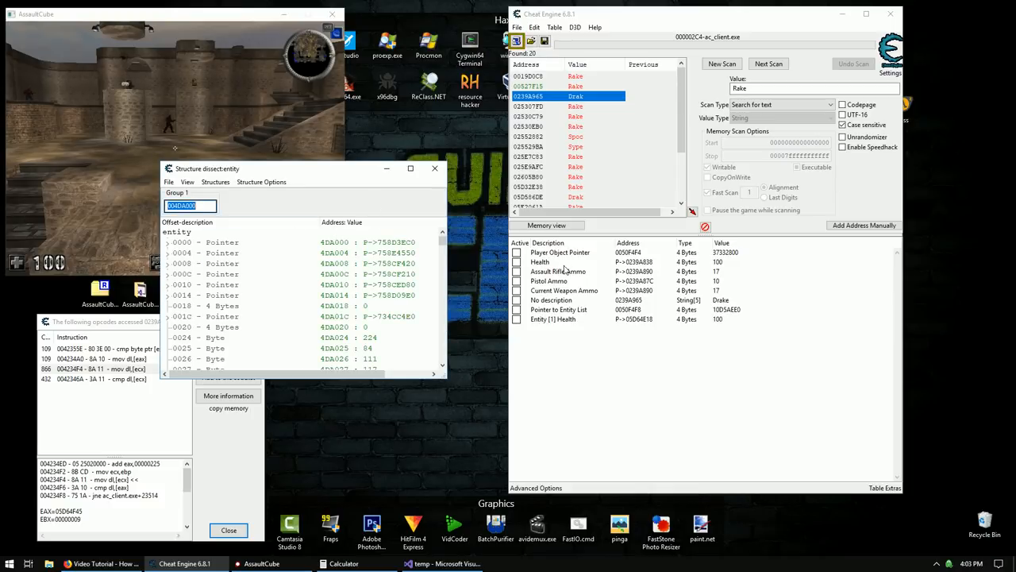
pyautogui.rightClick(559, 253)
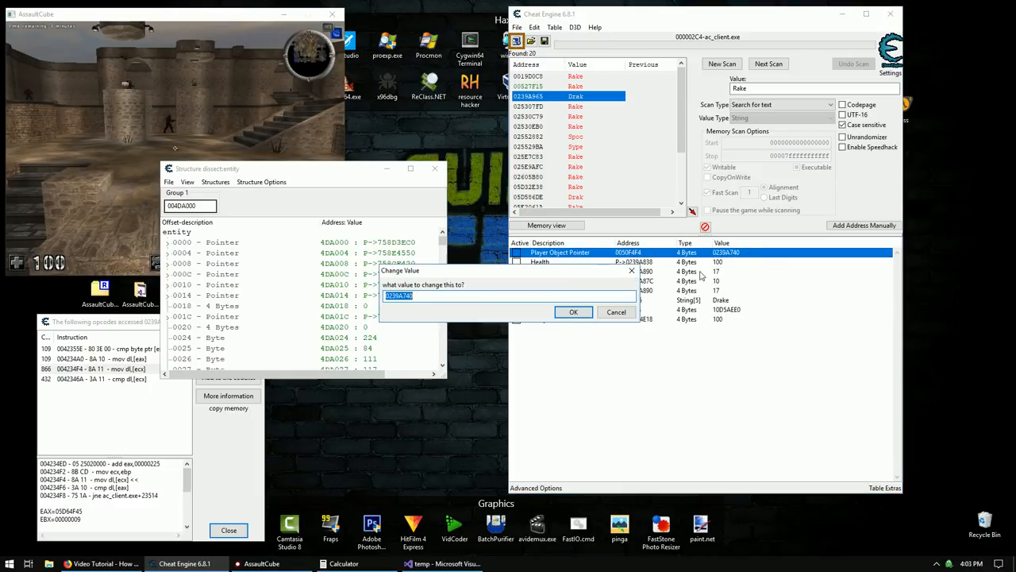
pyautogui.click(573, 312)
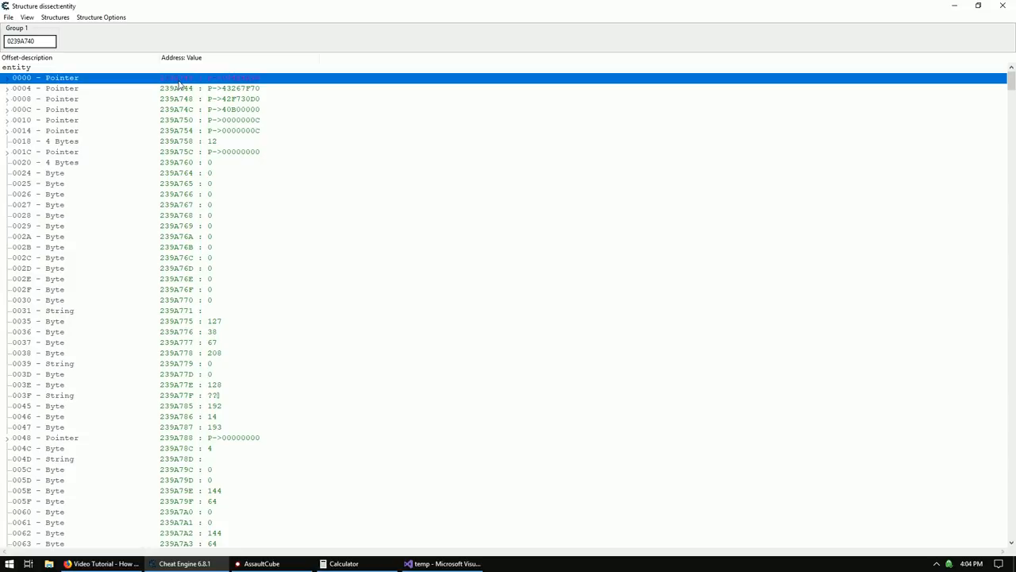
# Label the health field and retype offset 0225 as a 16-character string.
pyautogui.scroll(-3)
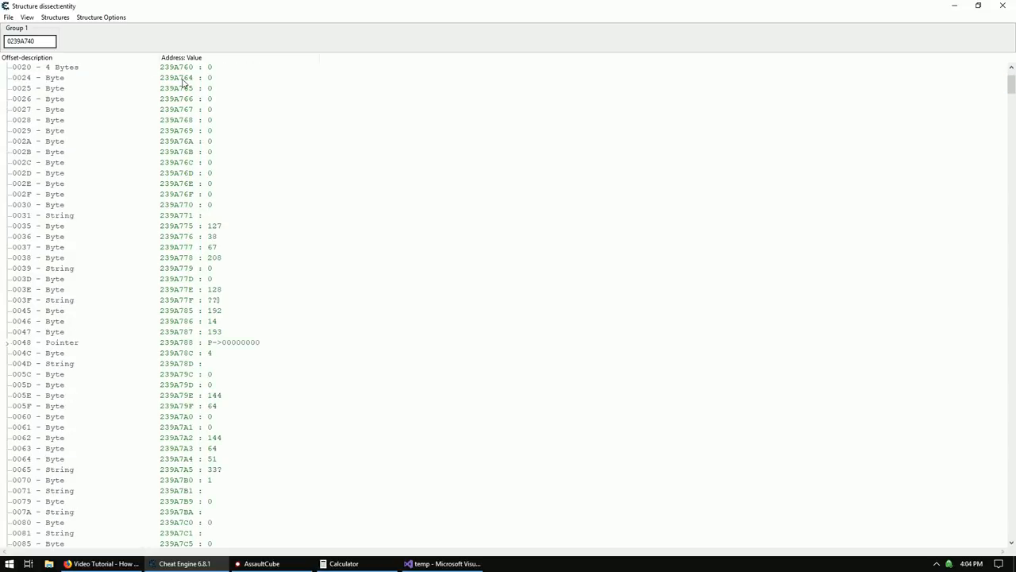
pyautogui.scroll(-3)
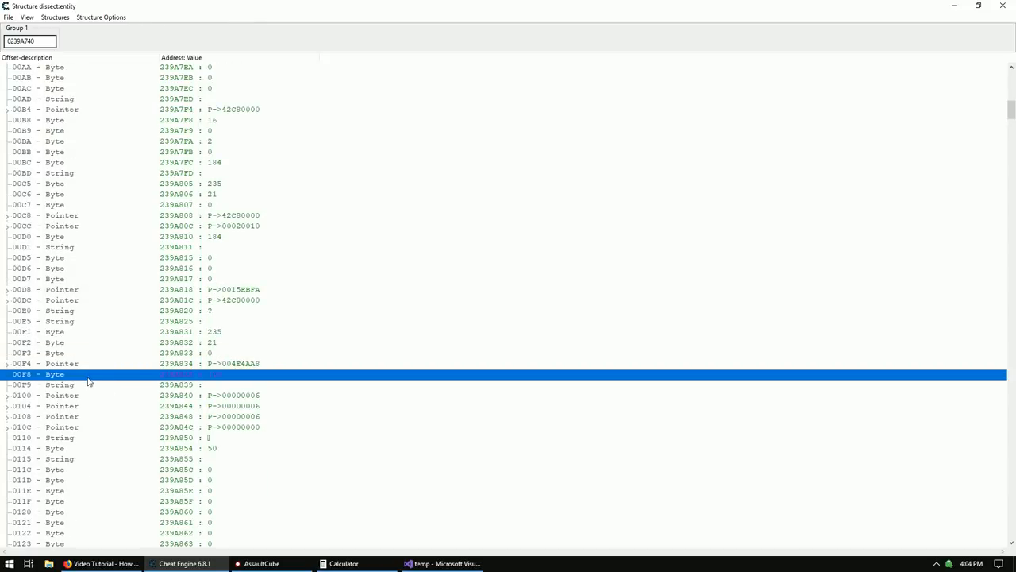
pyautogui.write('health')
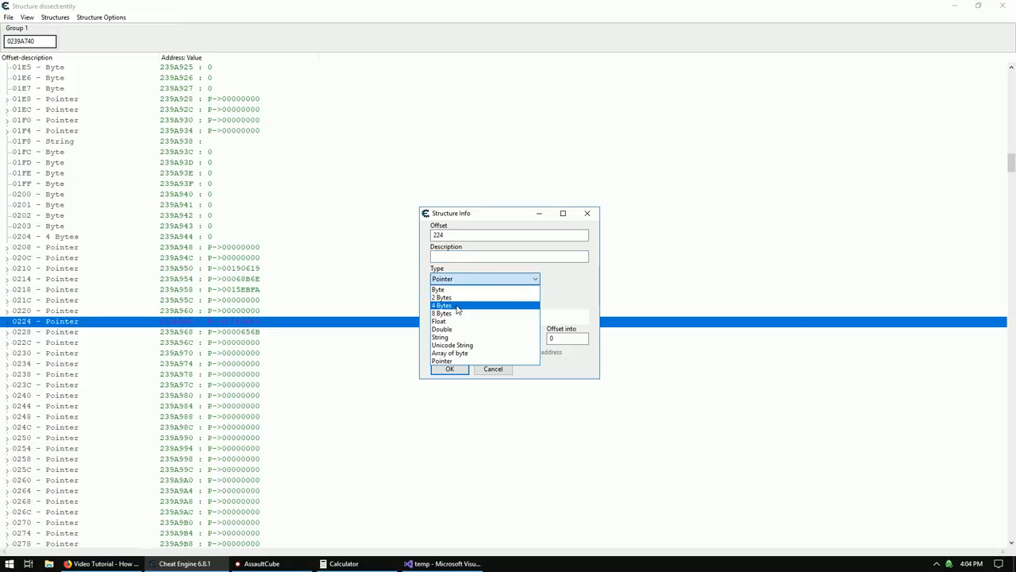
pyautogui.click(438, 289)
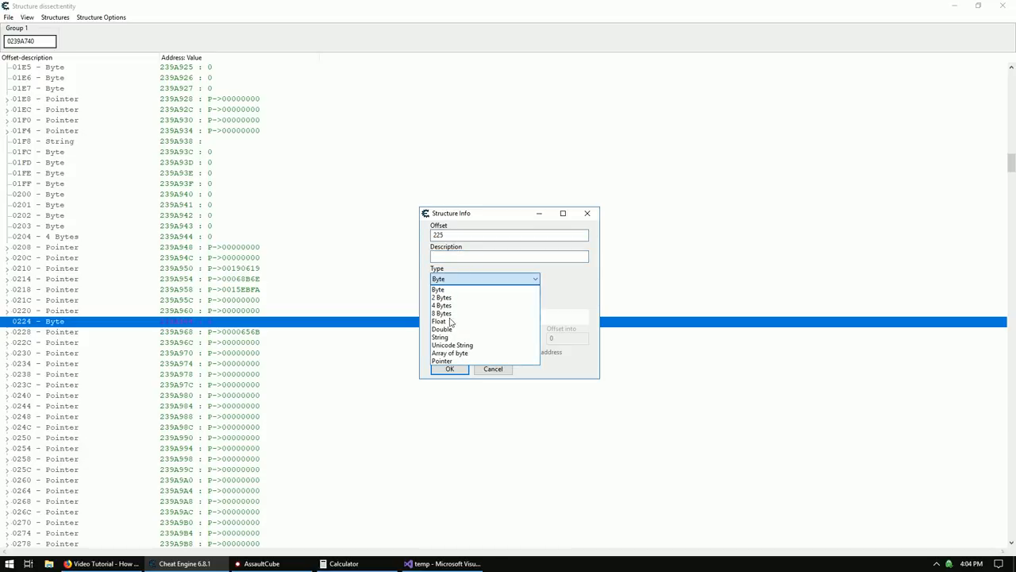
pyautogui.click(440, 336)
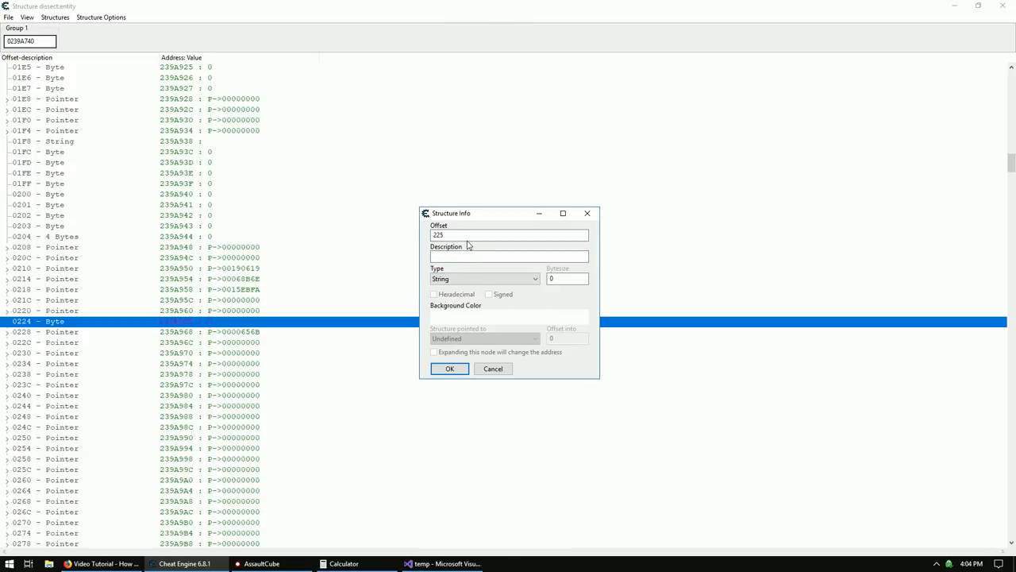
pyautogui.write('16')
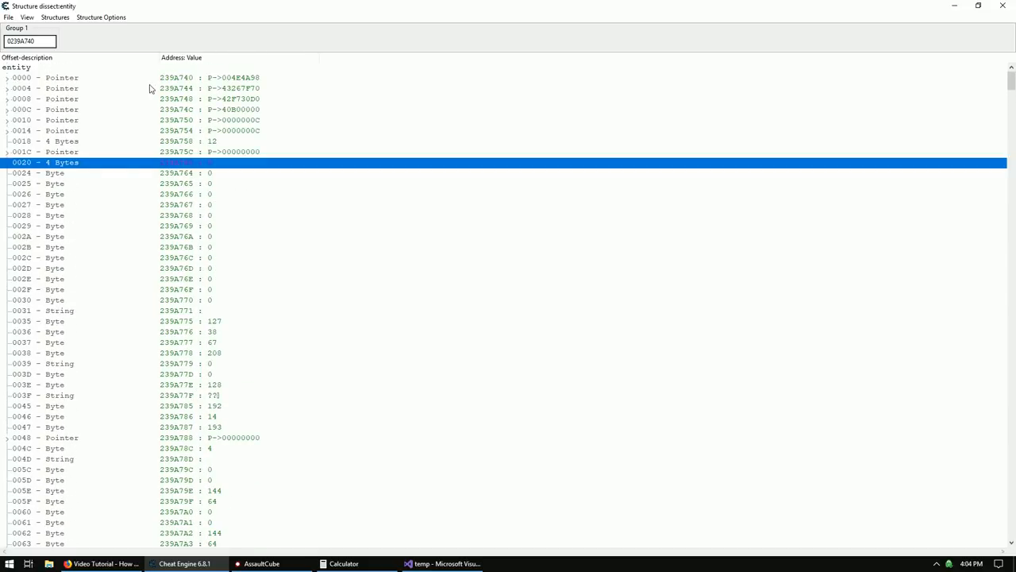
# Define a structure named 'entitylist' on 0239A740 with automatic field-type guessing.
pyautogui.click(55, 17)
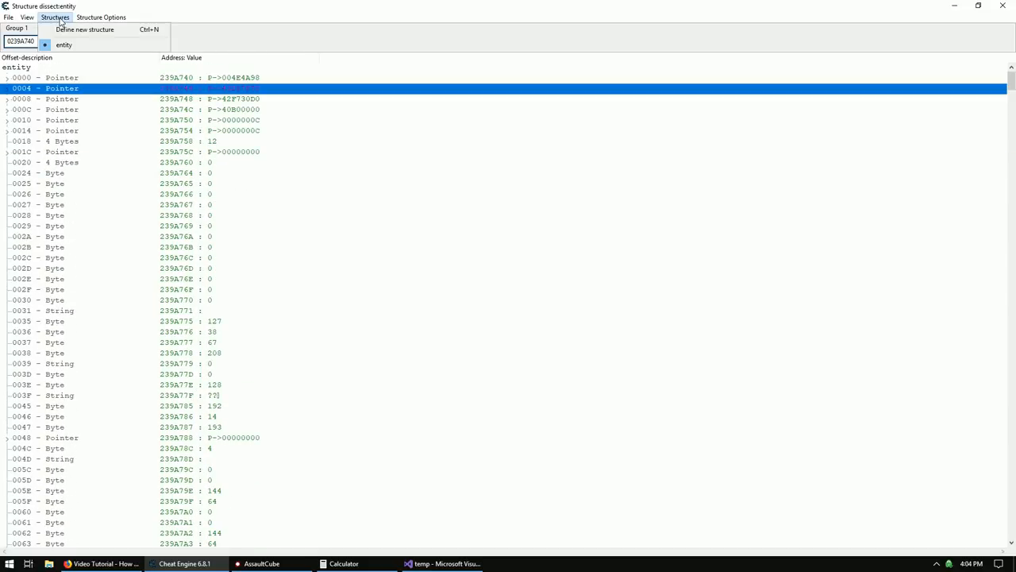
pyautogui.click(55, 16)
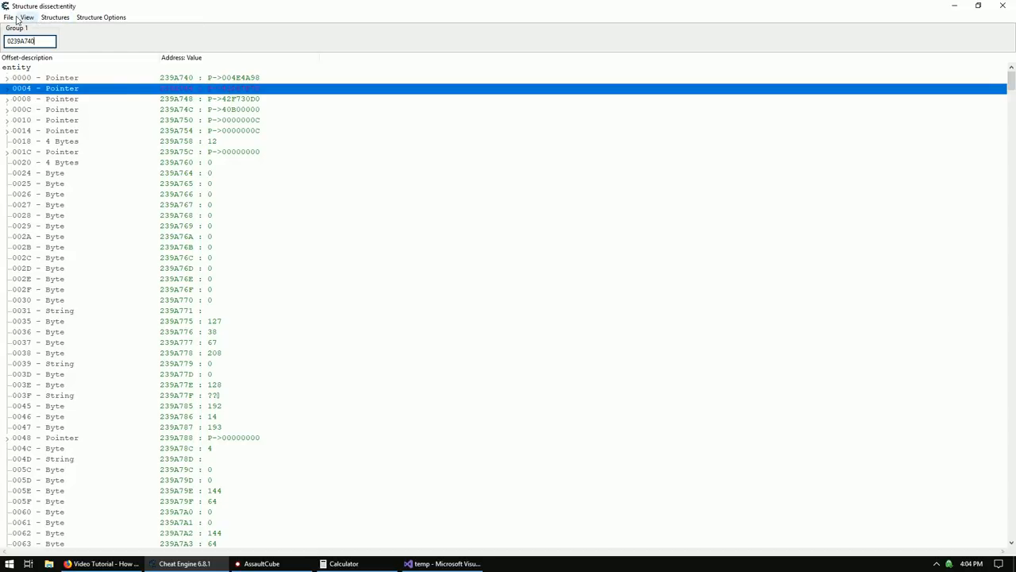
pyautogui.click(55, 16)
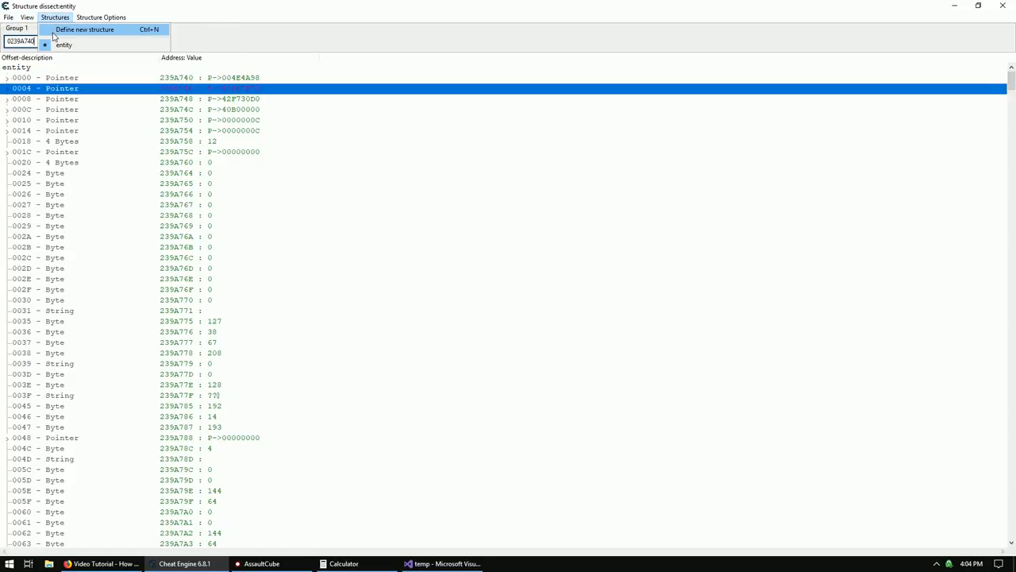
pyautogui.click(84, 29)
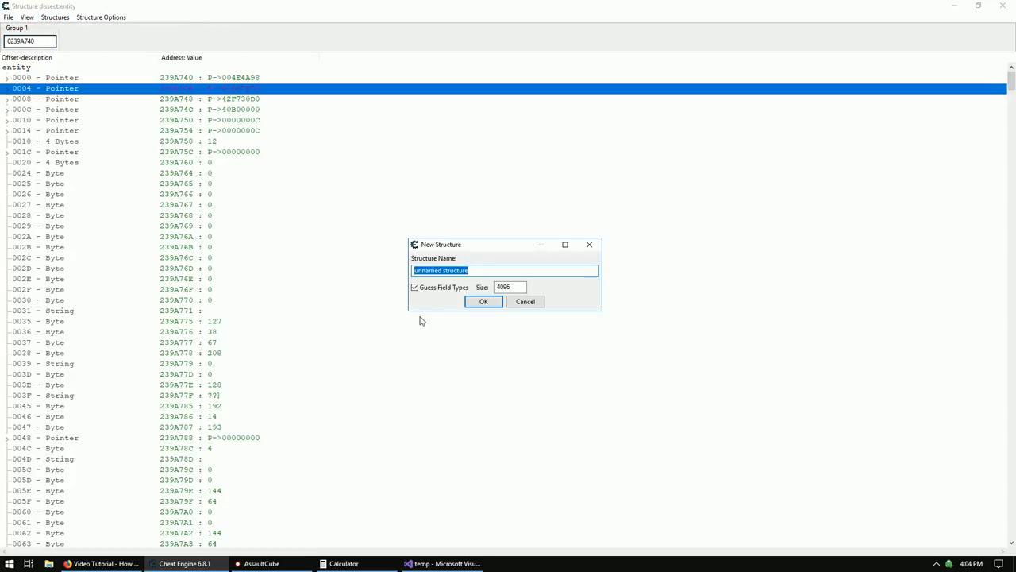
pyautogui.write('entitylist')
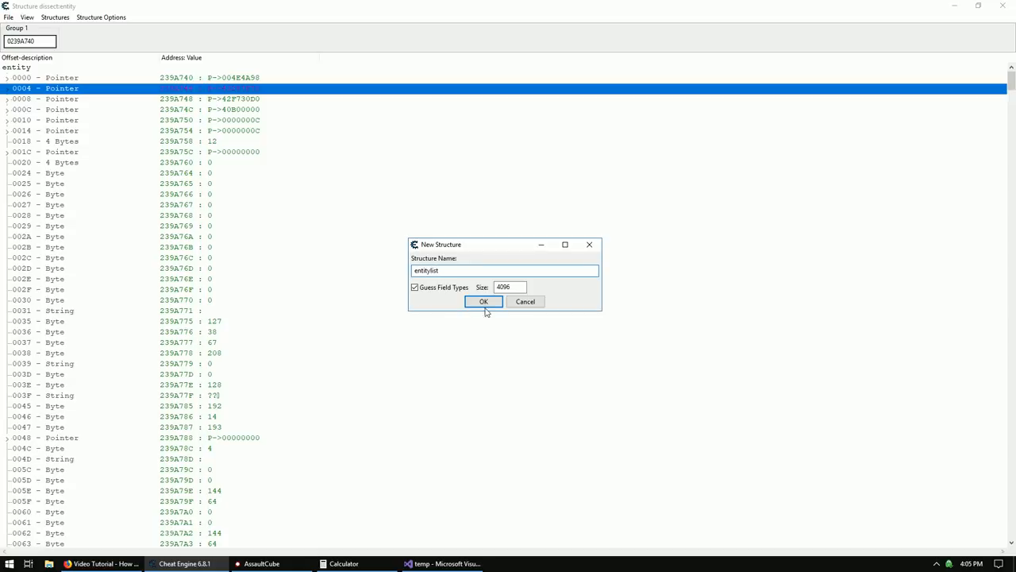
pyautogui.click(484, 301)
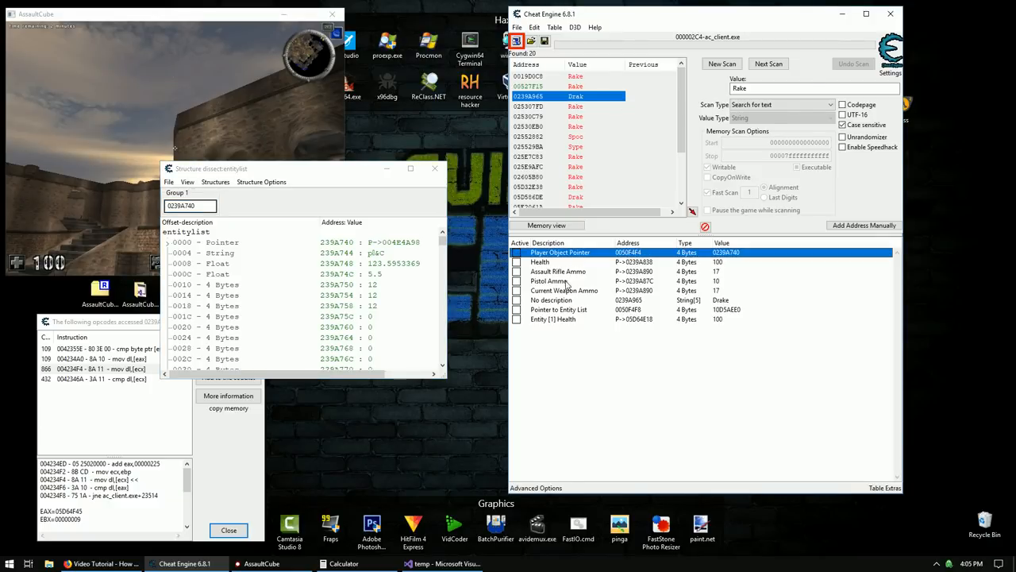
# Point the entitylist dissect at address 10D5AEE0 and maximize its window.
pyautogui.click(554, 318)
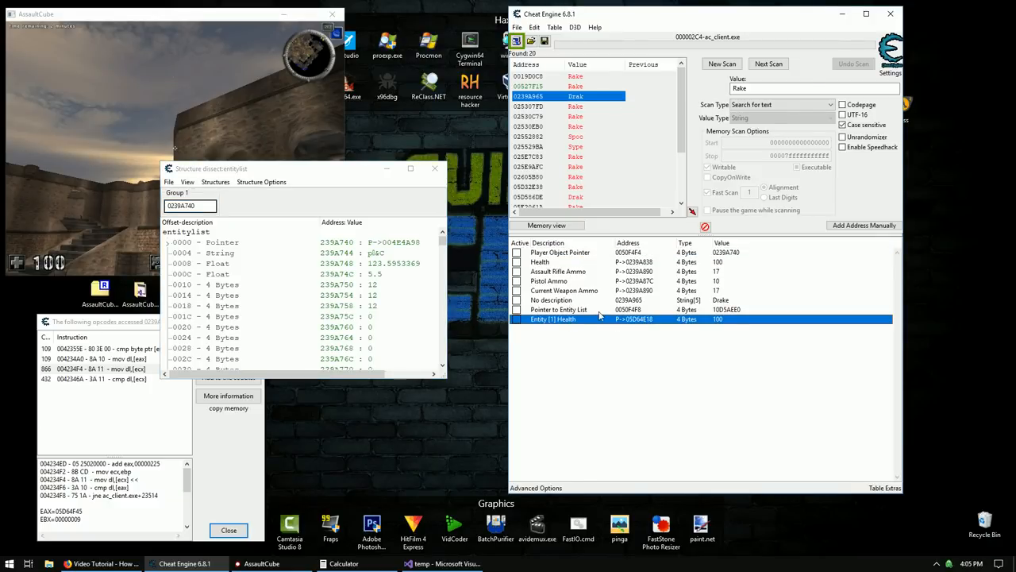
pyautogui.click(559, 308)
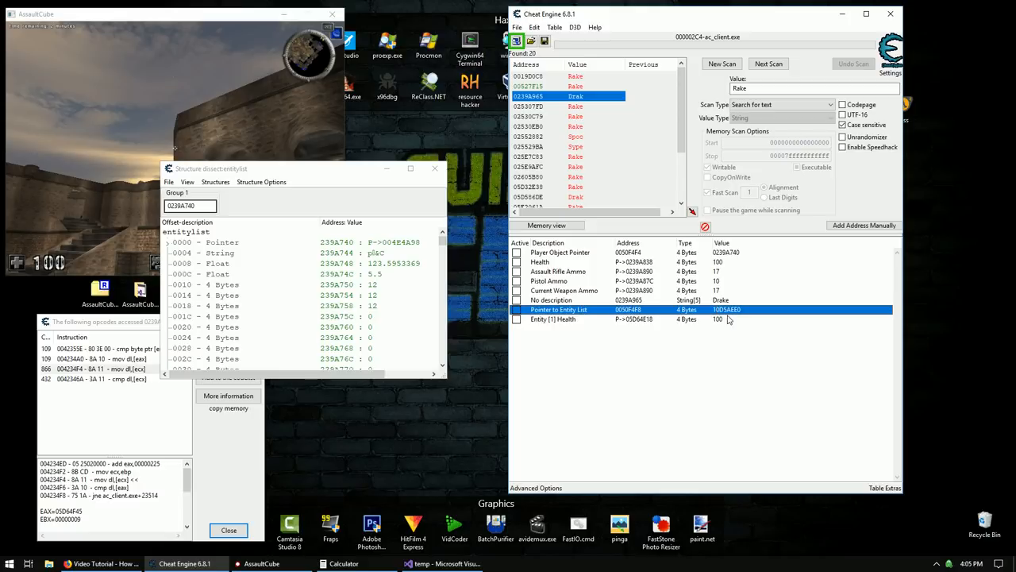
pyautogui.doubleClick(727, 309)
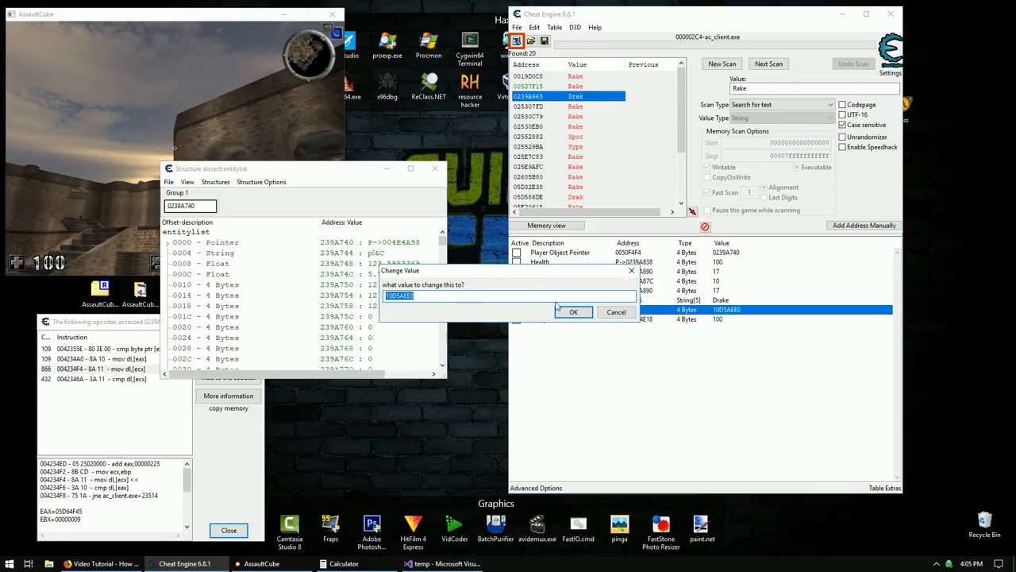
pyautogui.click(573, 311)
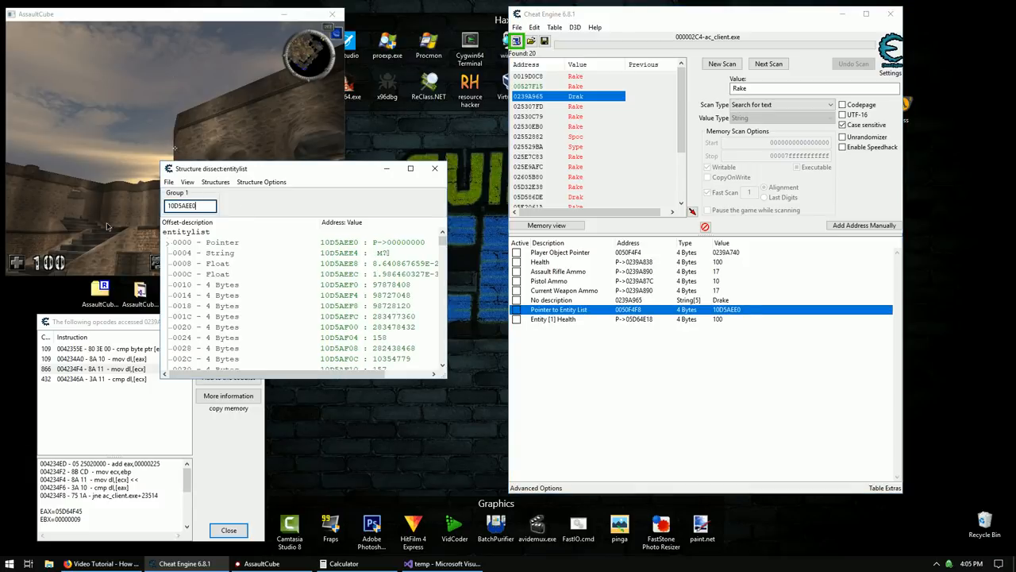
pyautogui.click(410, 168)
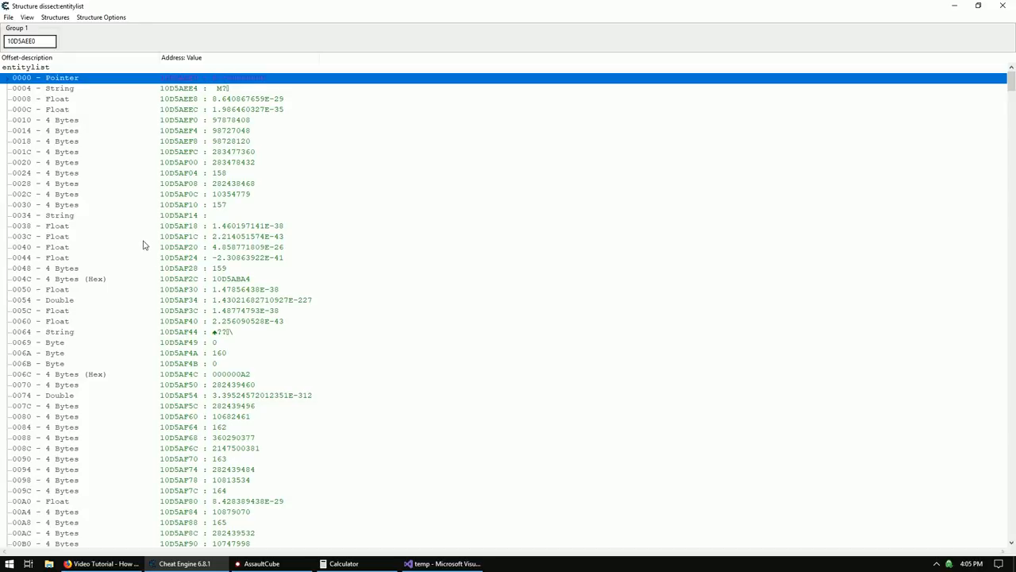
pyautogui.moveTo(79, 244)
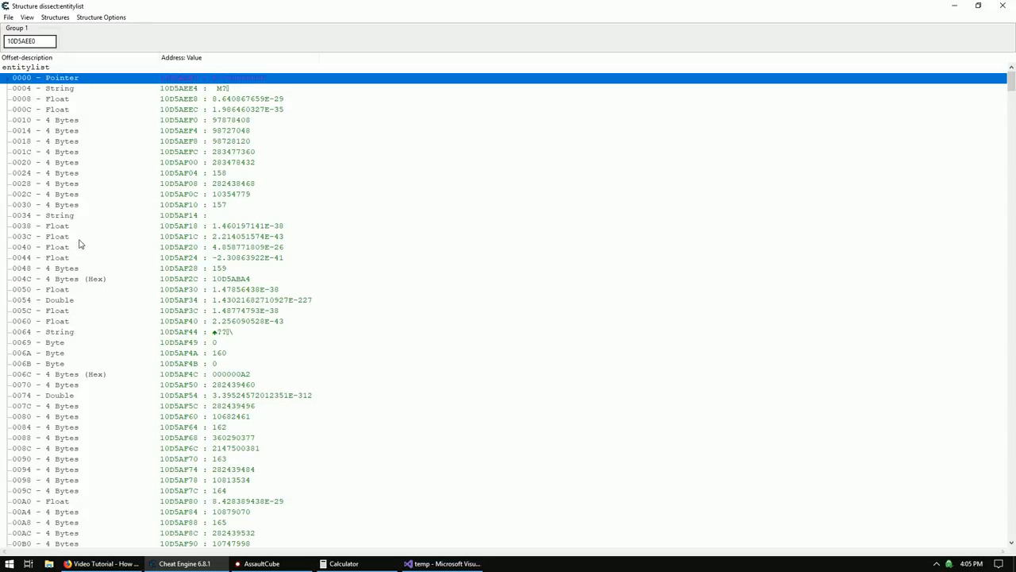
# Change entitylist rows 0000–0044 into pointers to the entity structure.
pyautogui.rightClick(79, 244)
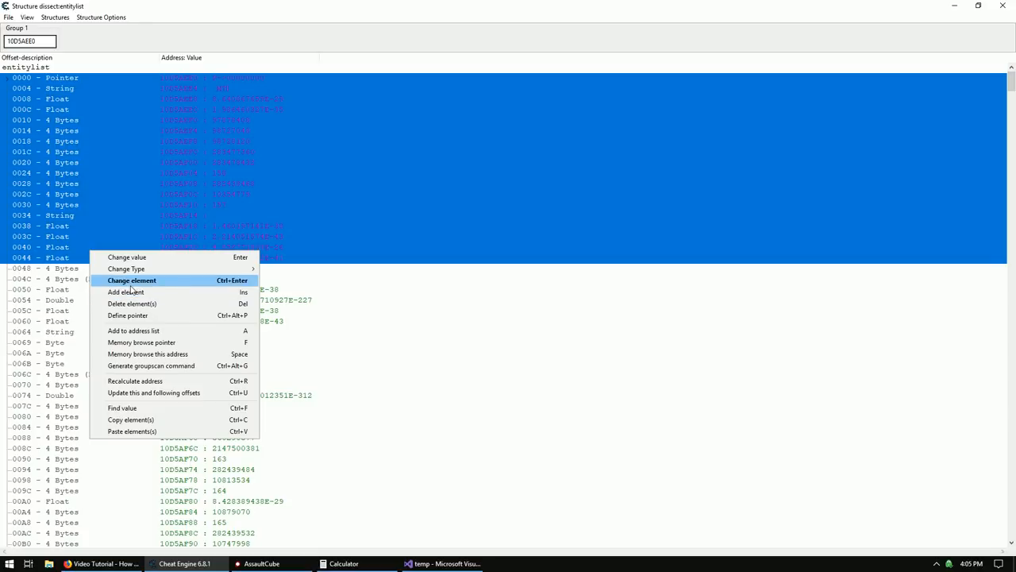
pyautogui.click(132, 281)
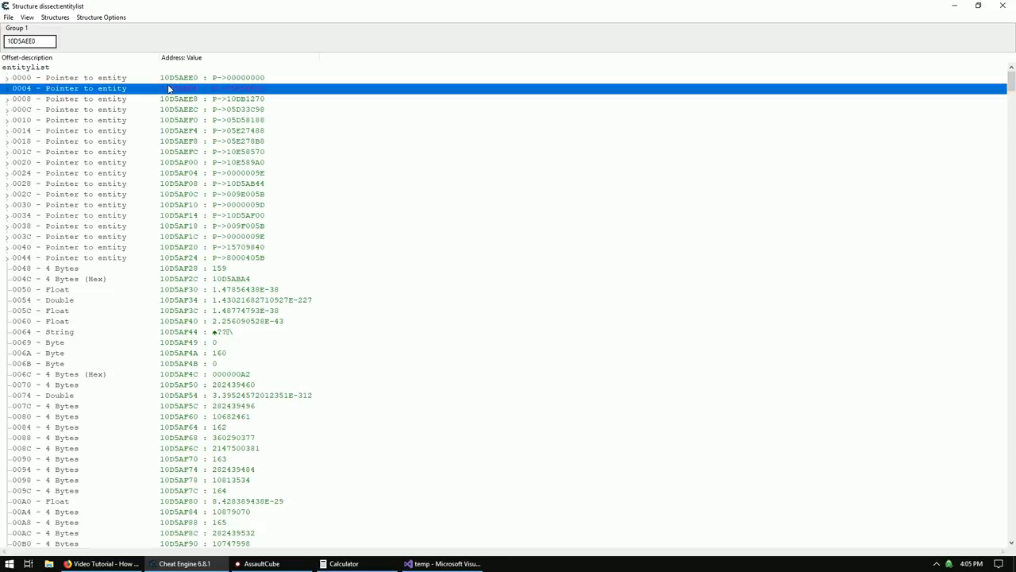
pyautogui.moveTo(136, 101)
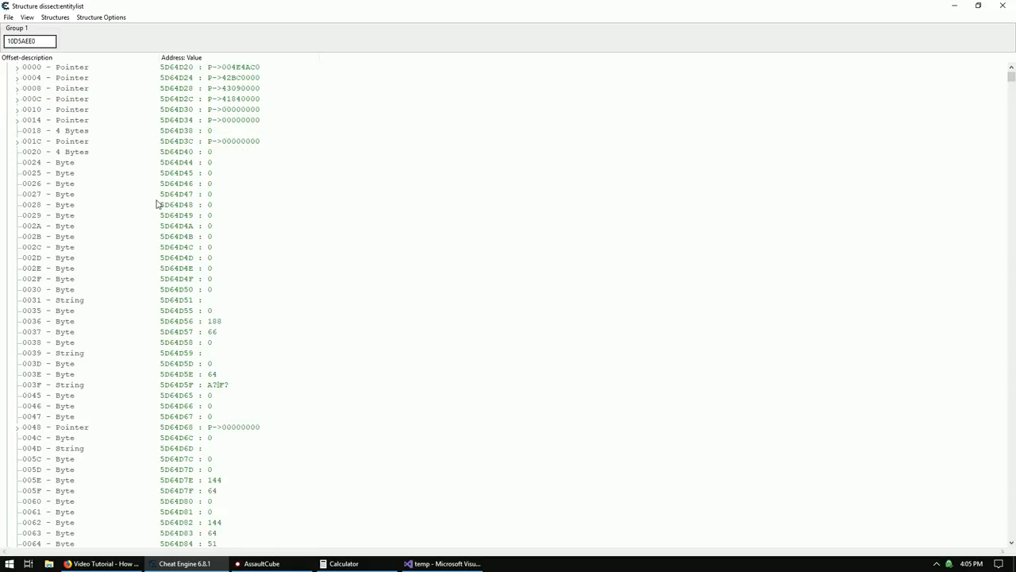
# Browse expanded entity pointers to health 100 at 00F8 and name 'squeenie' at 0225.
pyautogui.scroll(-3)
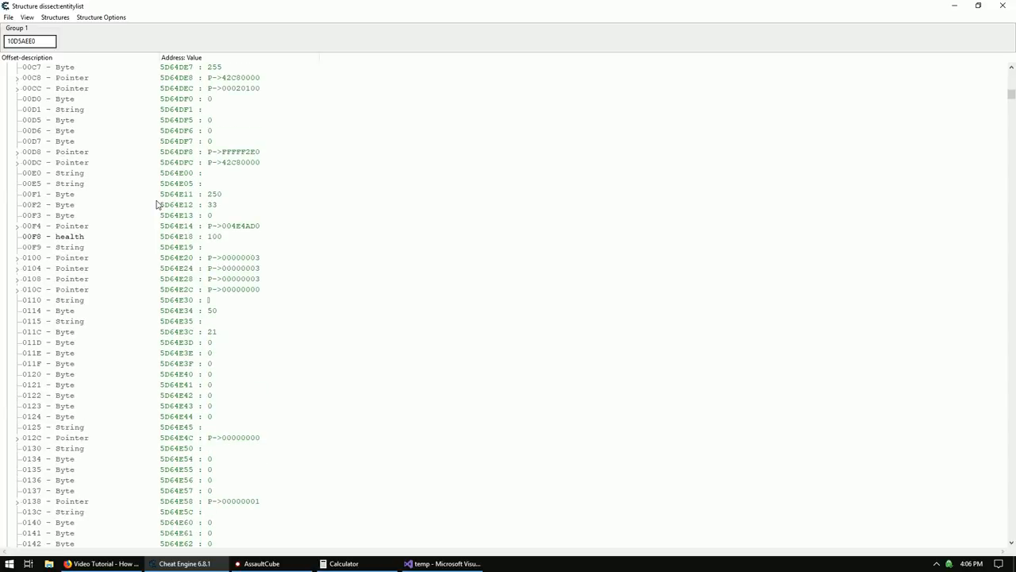
pyautogui.scroll(-3)
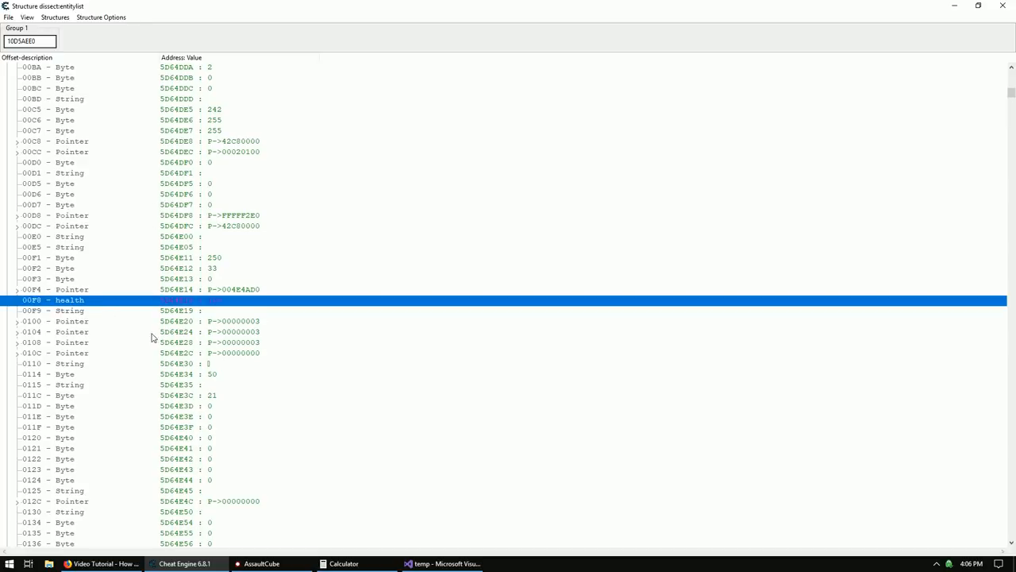
pyautogui.scroll(-3)
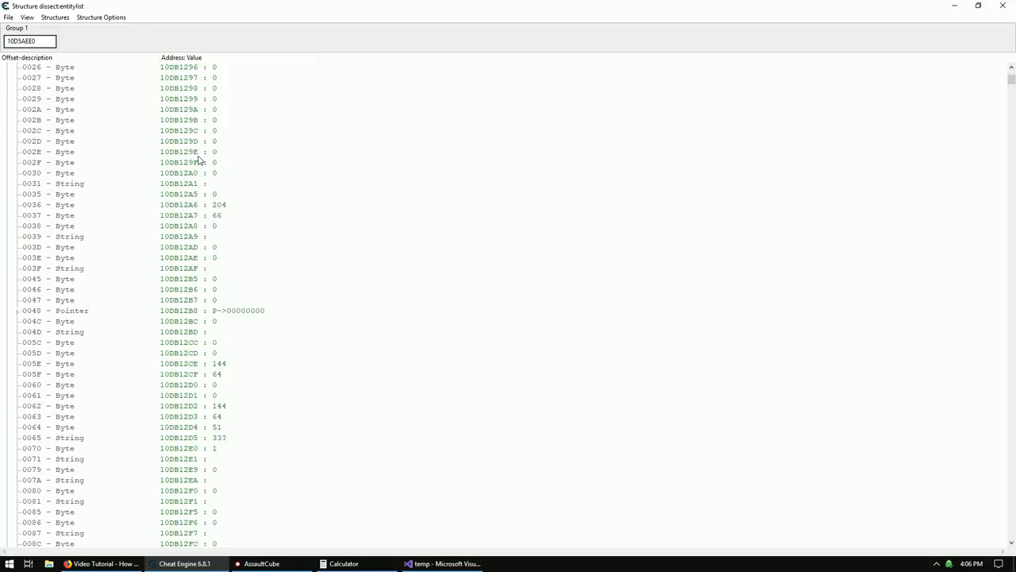
pyautogui.scroll(-3)
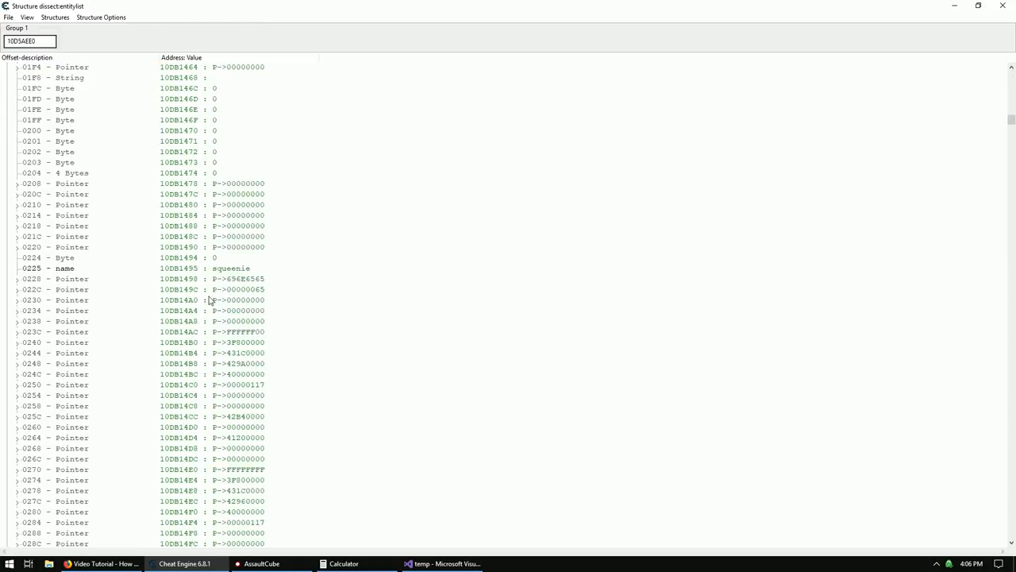
pyautogui.click(65, 268)
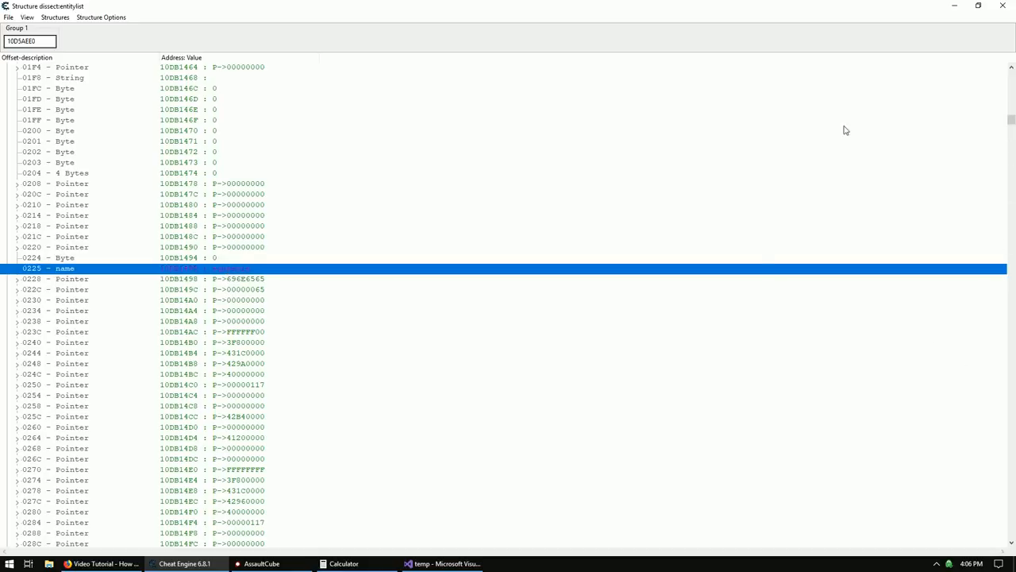
pyautogui.moveTo(214, 136)
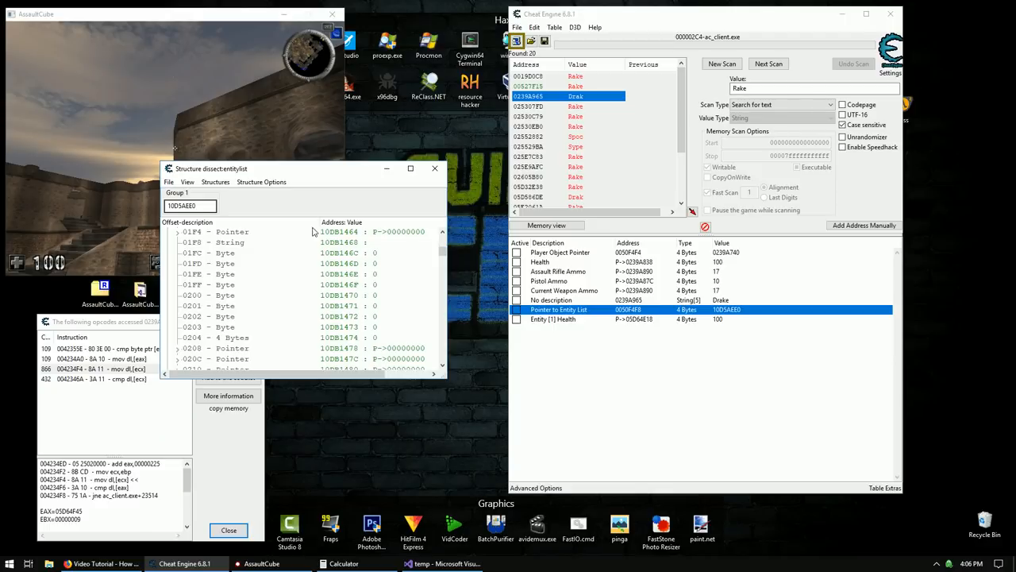
pyautogui.click(410, 169)
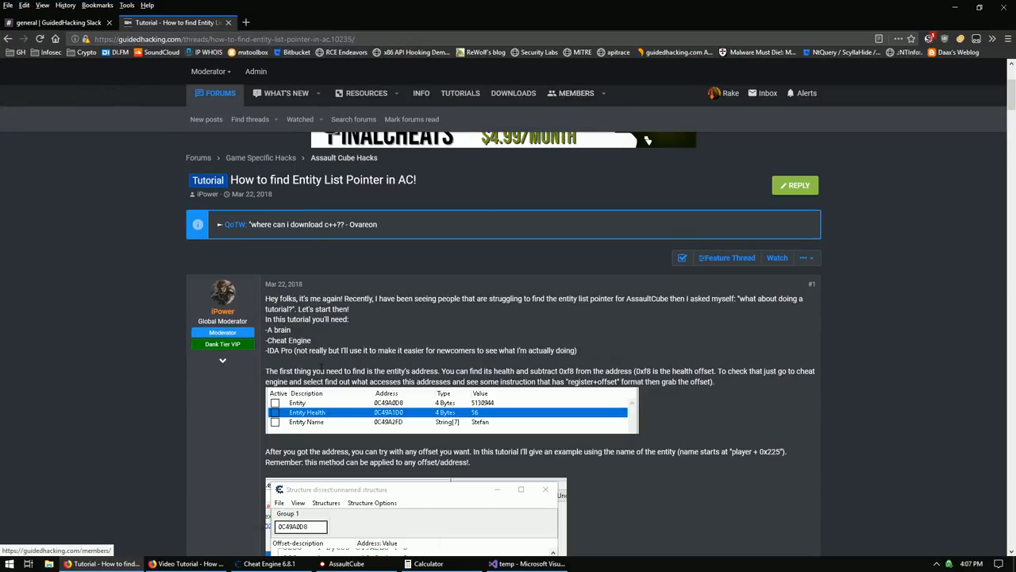
pyautogui.moveTo(433, 286)
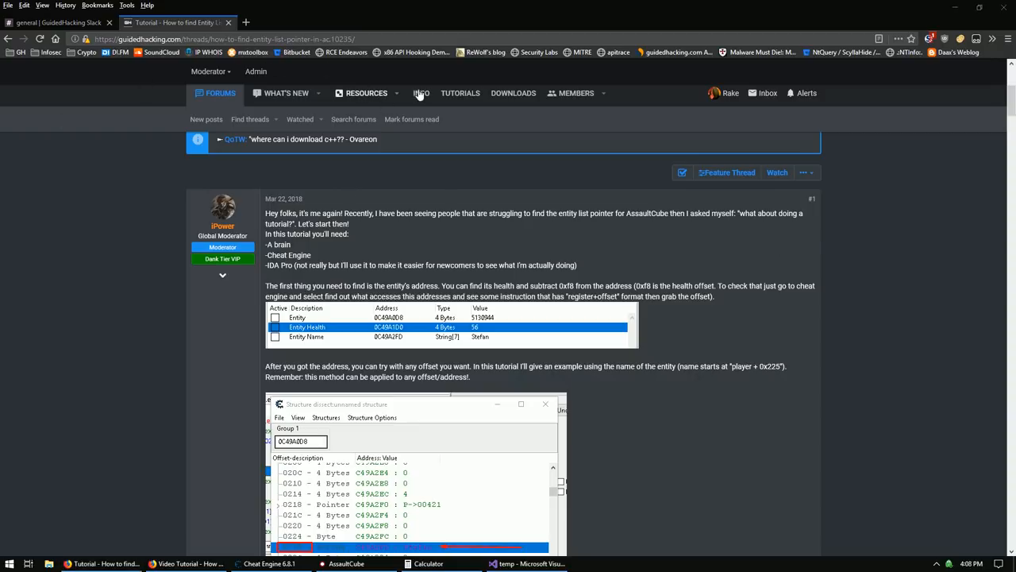
# Open the forum's INFO menu from the entity list pointer tutorial.
pyautogui.click(421, 93)
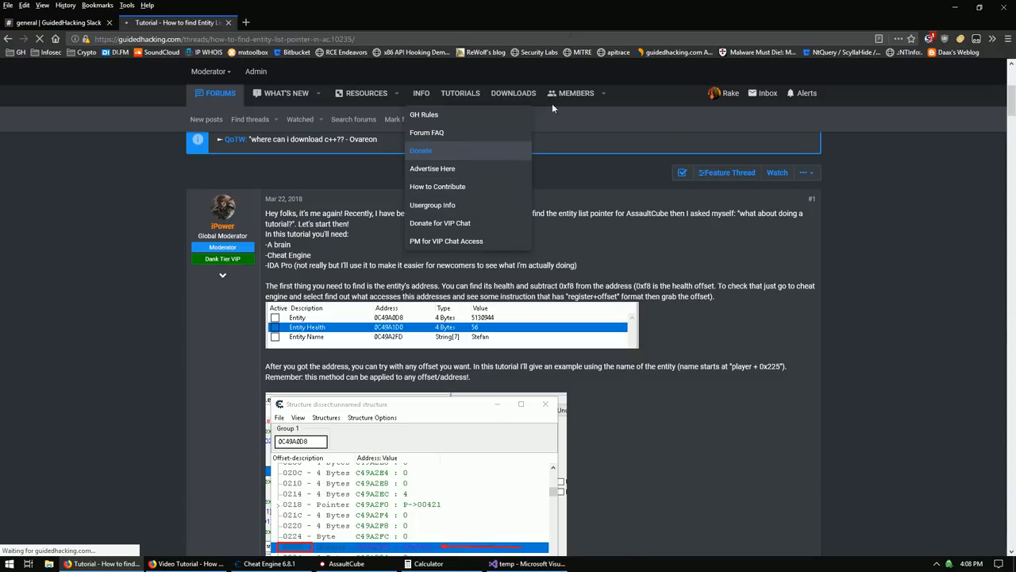
# Open Donate and scroll to the Basic, Meme Tier and Dank Tier accounts.
pyautogui.click(421, 150)
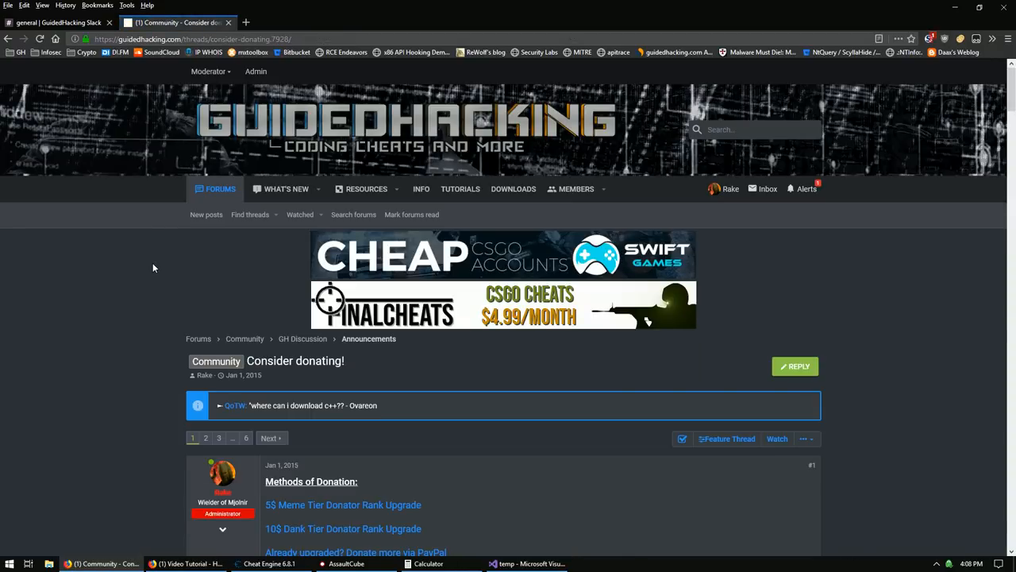
pyautogui.scroll(-3)
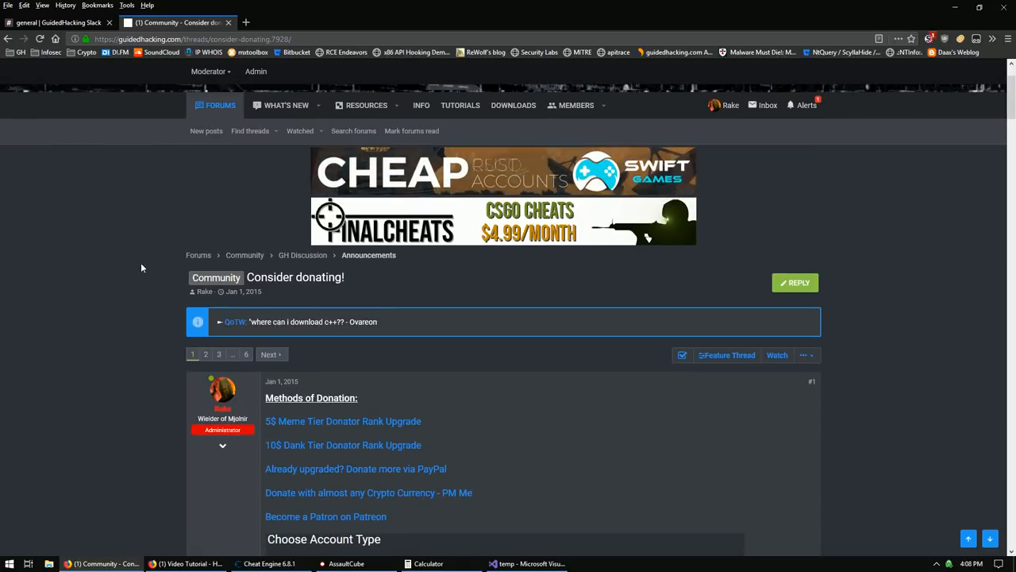
pyautogui.scroll(-3)
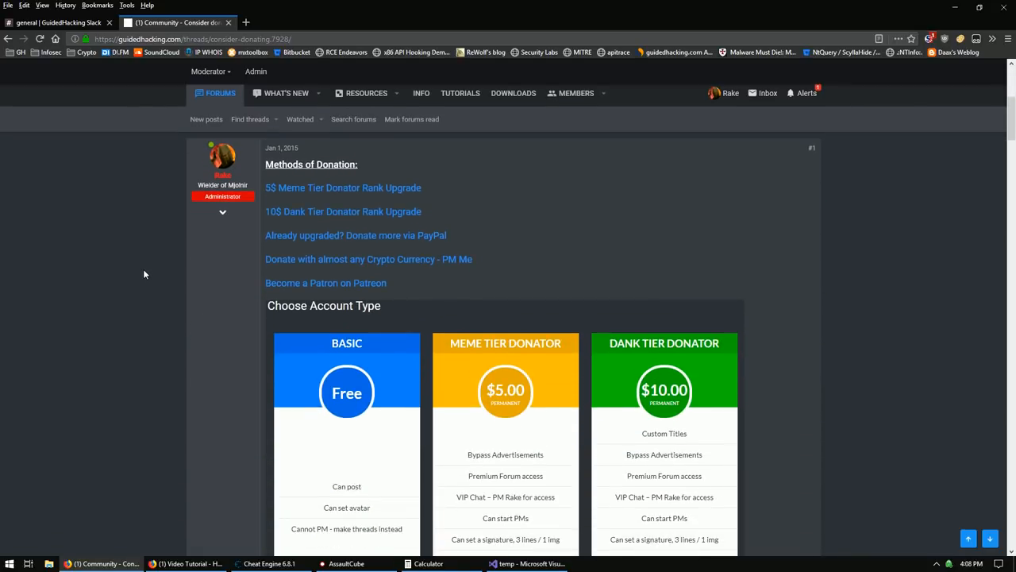